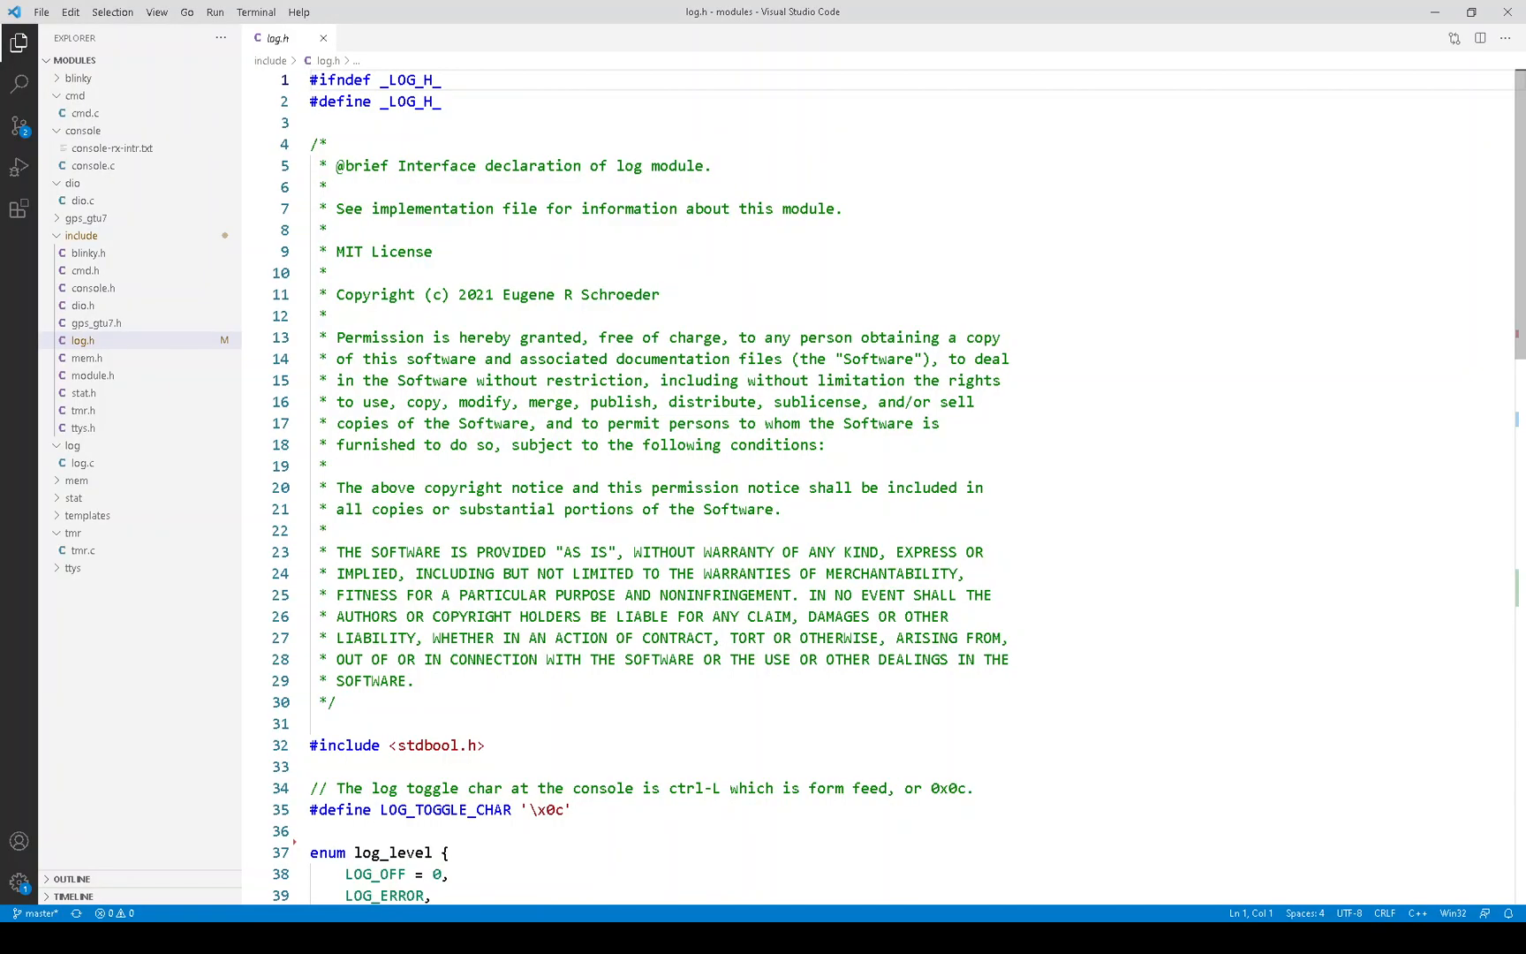
# Fold and unfold the log_level enum, then highlight the log_printf declaration in log.h.
pyautogui.scroll(-3)
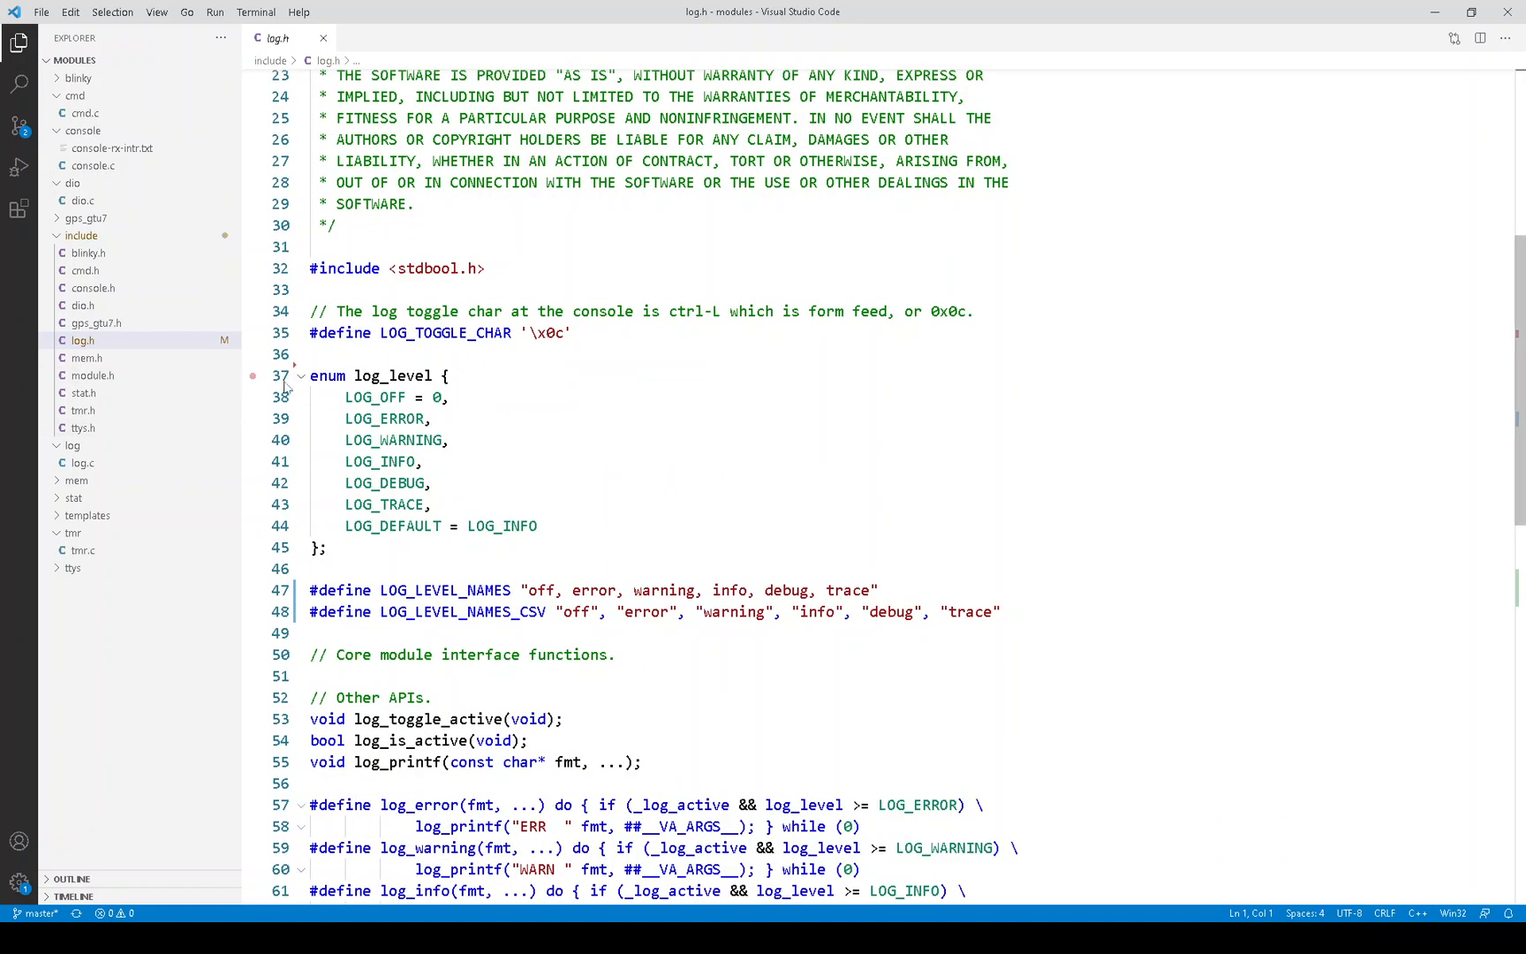
pyautogui.click(301, 375)
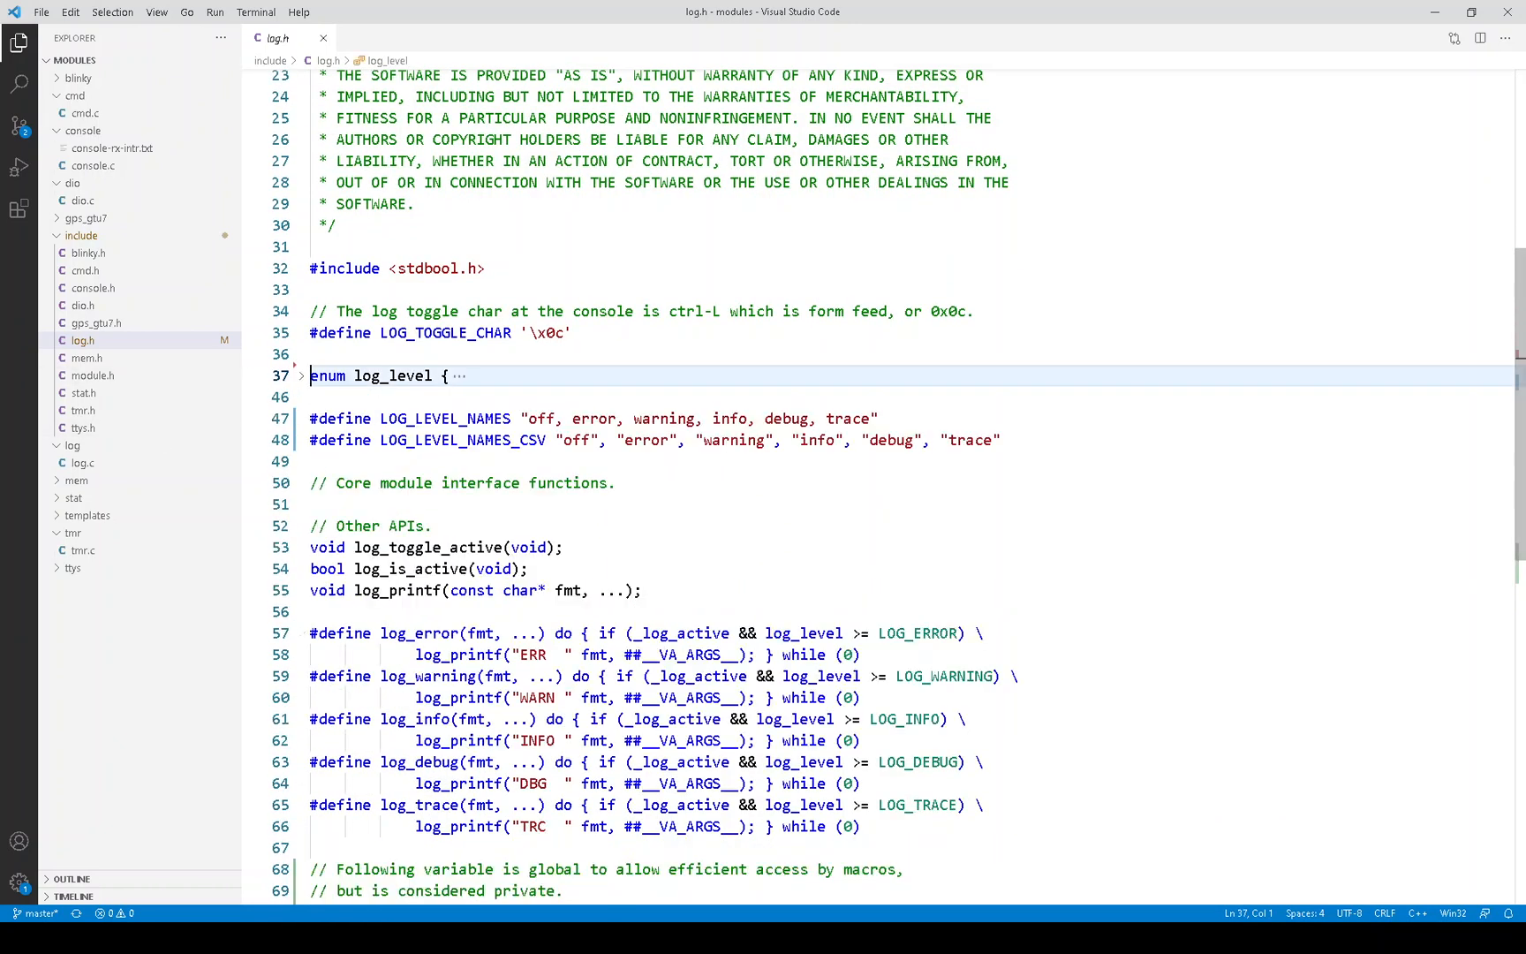
pyautogui.click(303, 376)
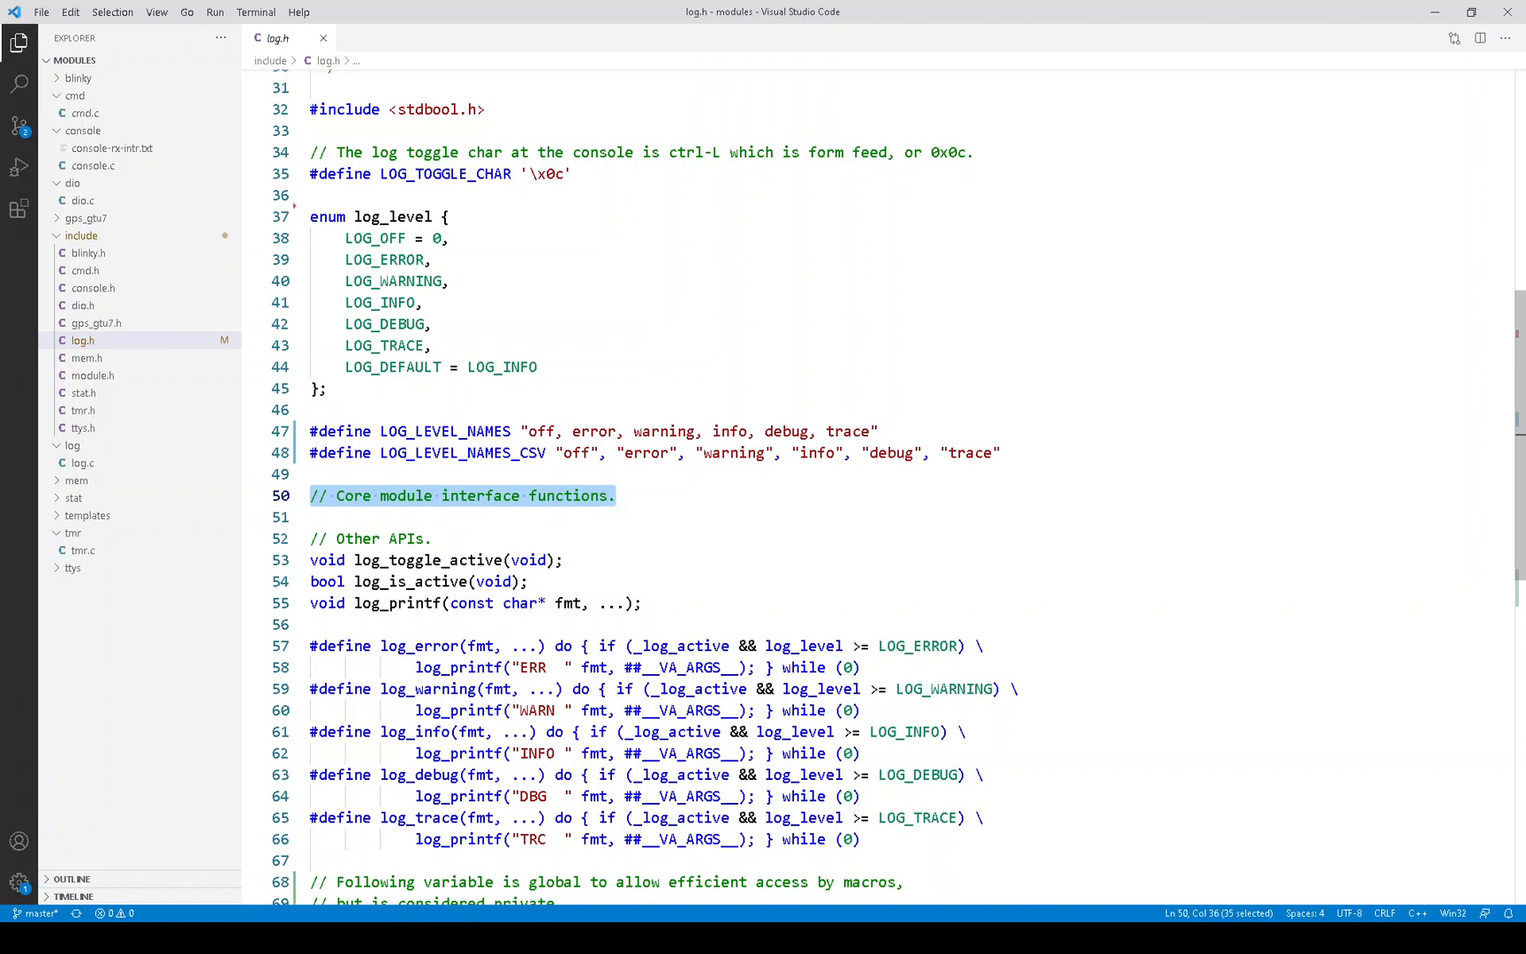
pyautogui.scroll(-3)
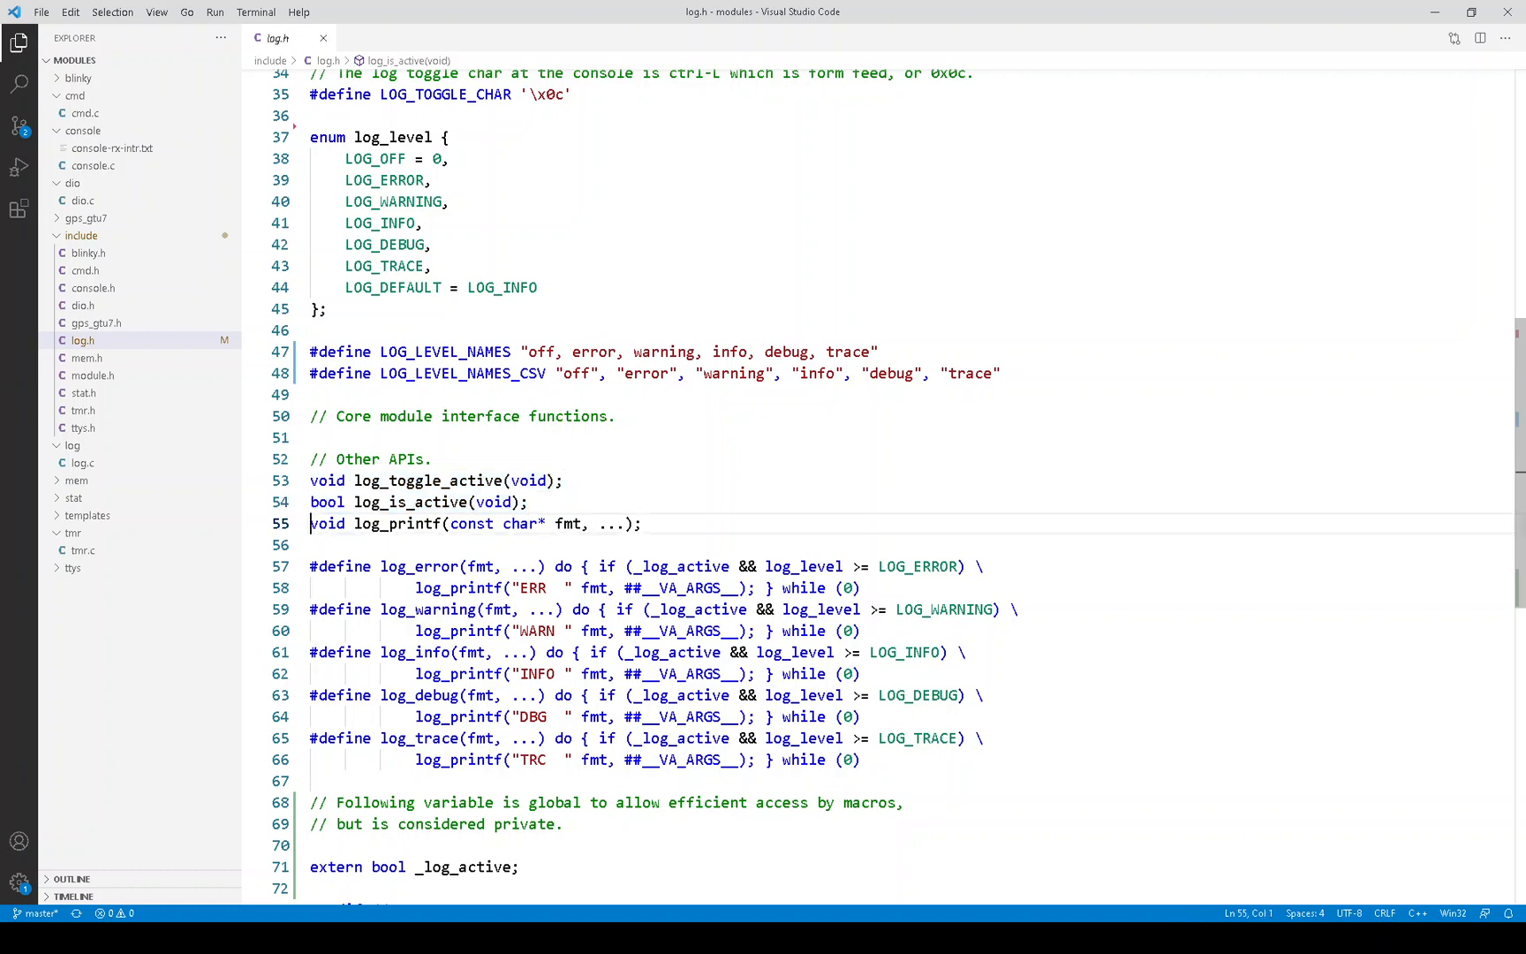
pyautogui.tripleClick(467, 524)
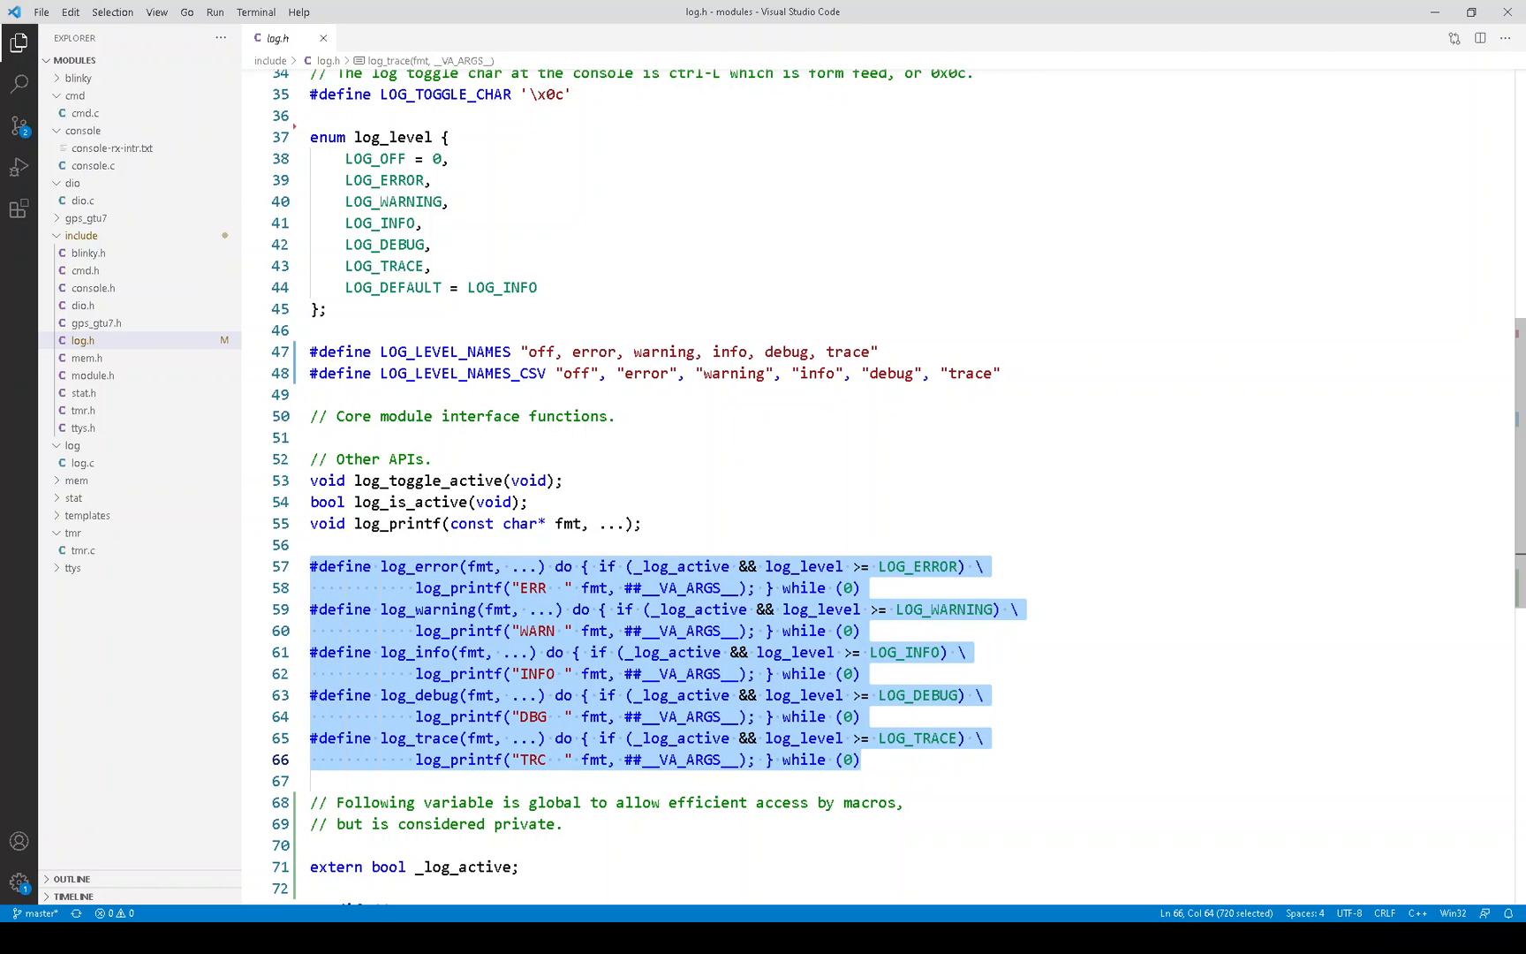
# Highlight log_level in the log_error and log_trace macros, then open log.c.
pyautogui.click(640, 524)
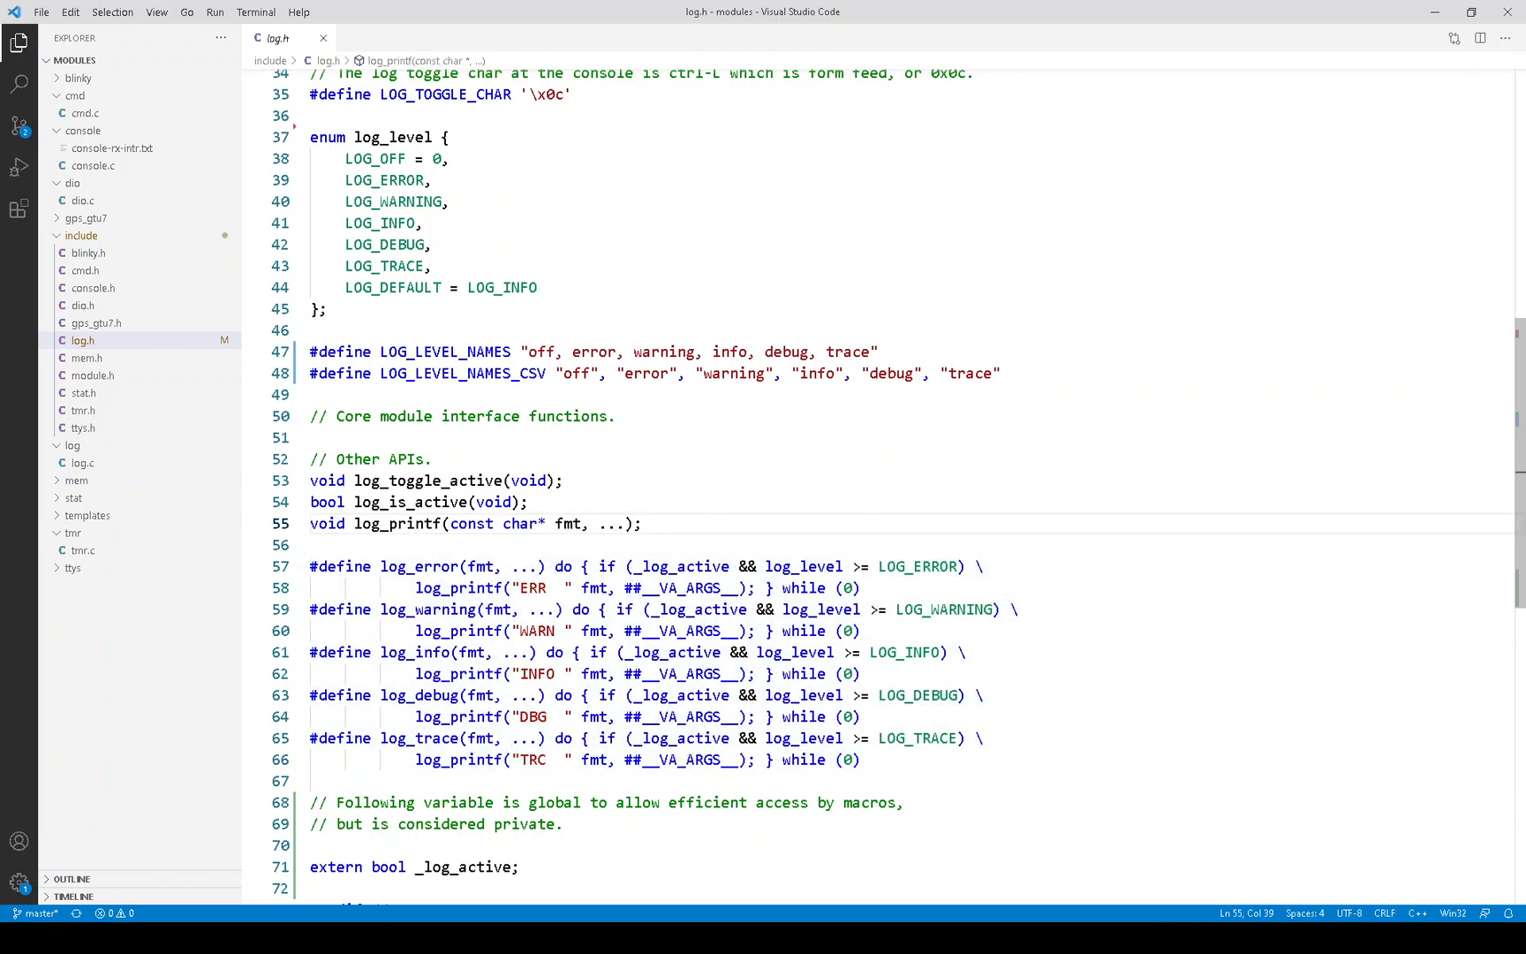
pyautogui.doubleClick(422, 566)
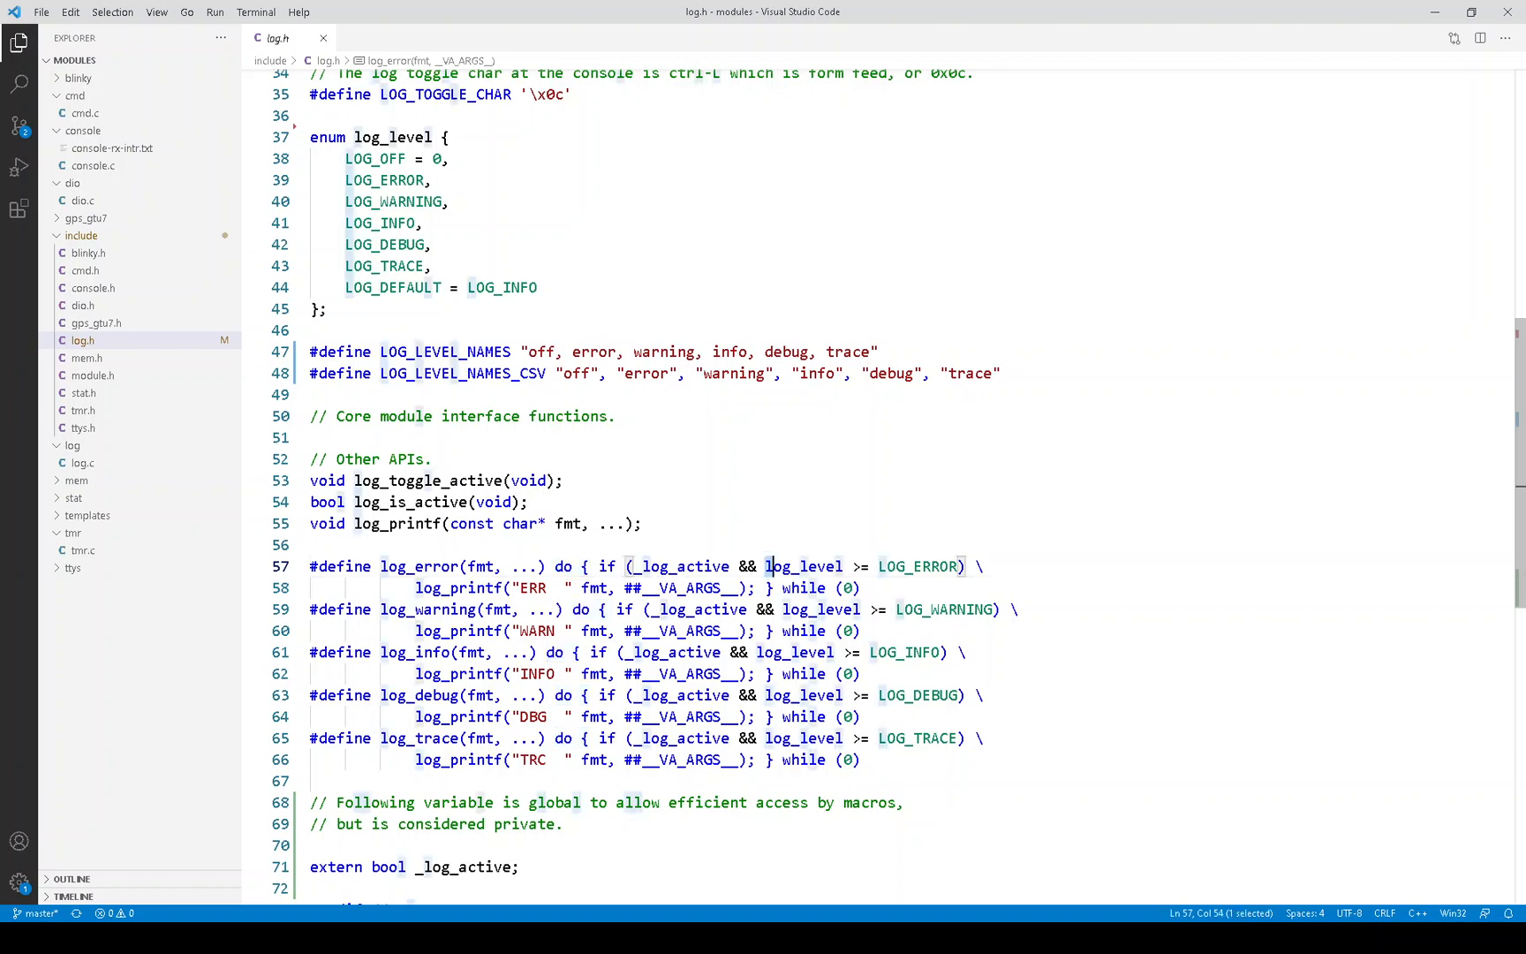
pyautogui.doubleClick(803, 566)
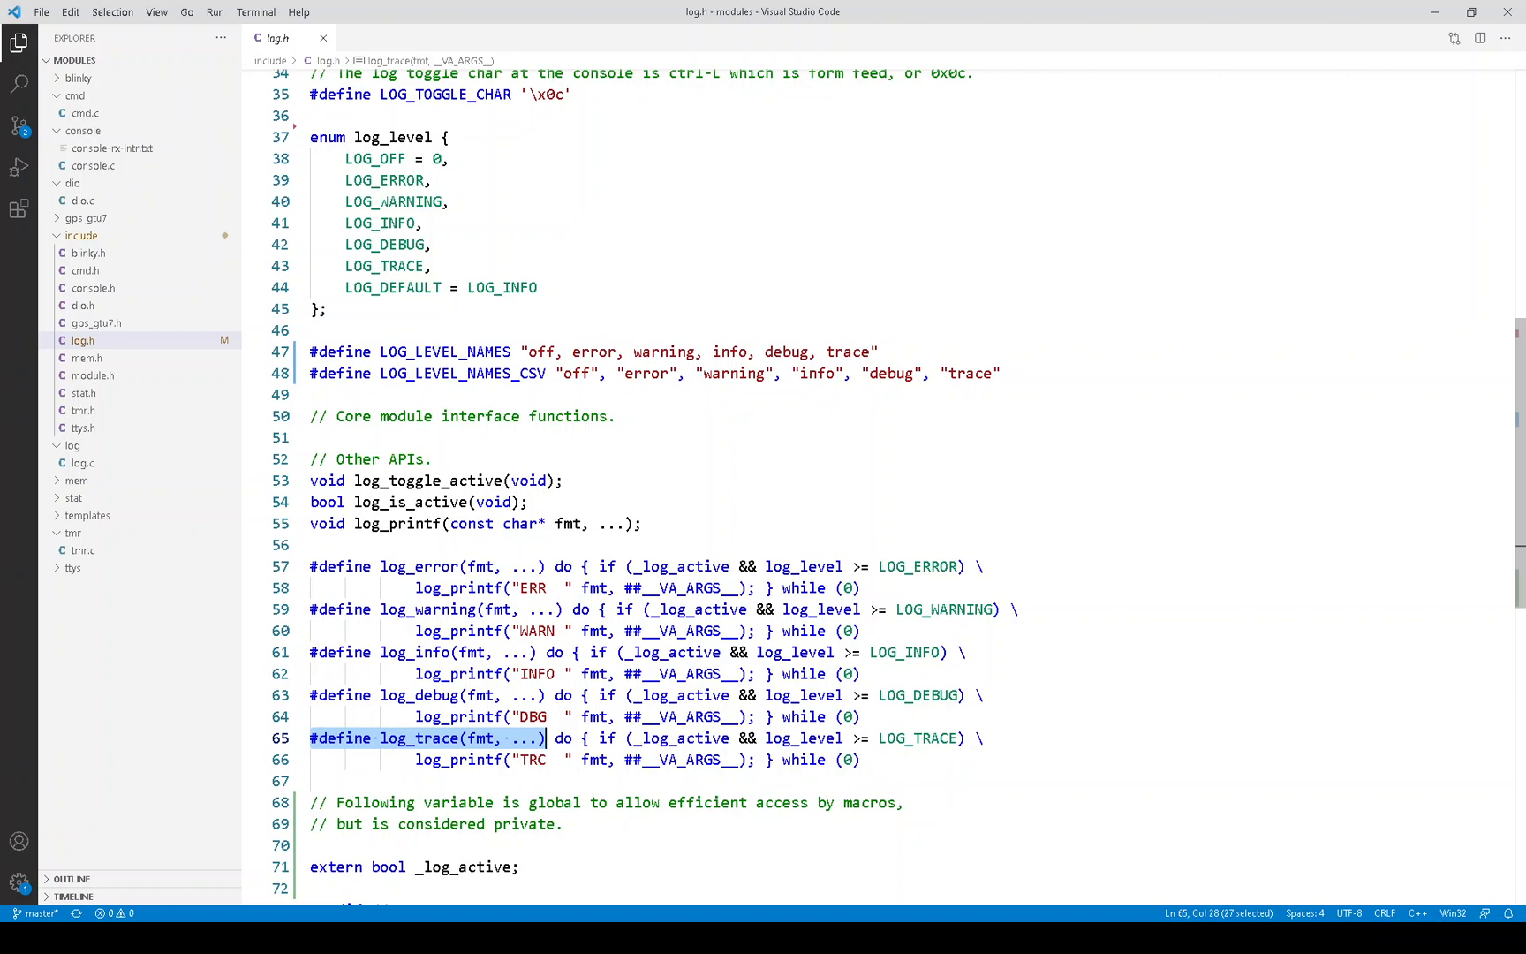
pyautogui.click(82, 462)
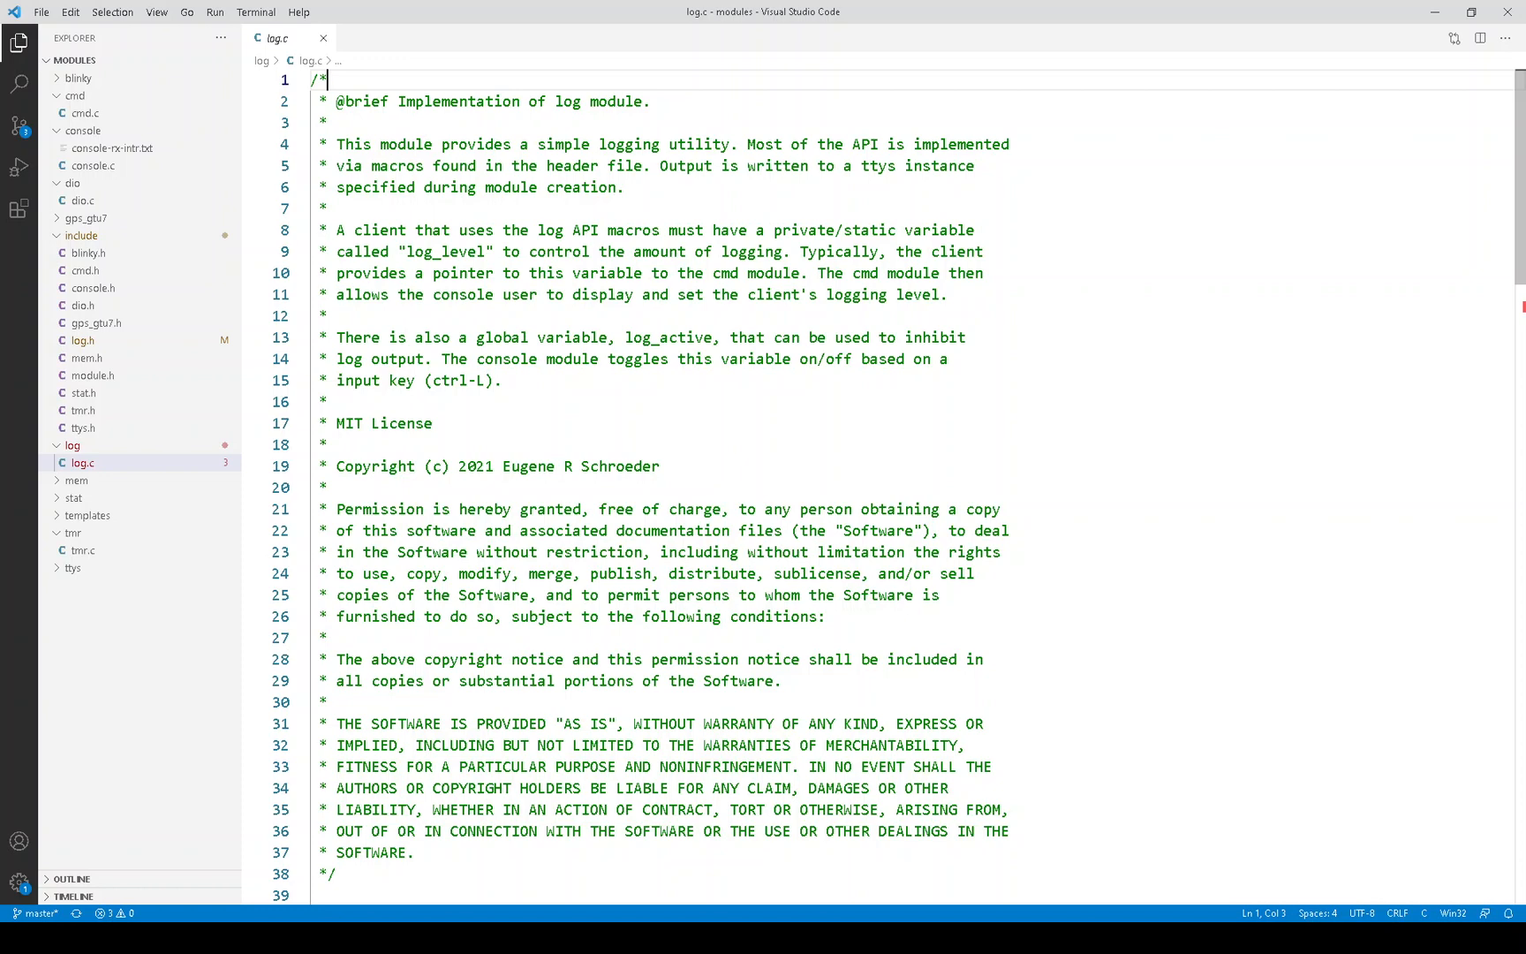
pyautogui.scroll(-3)
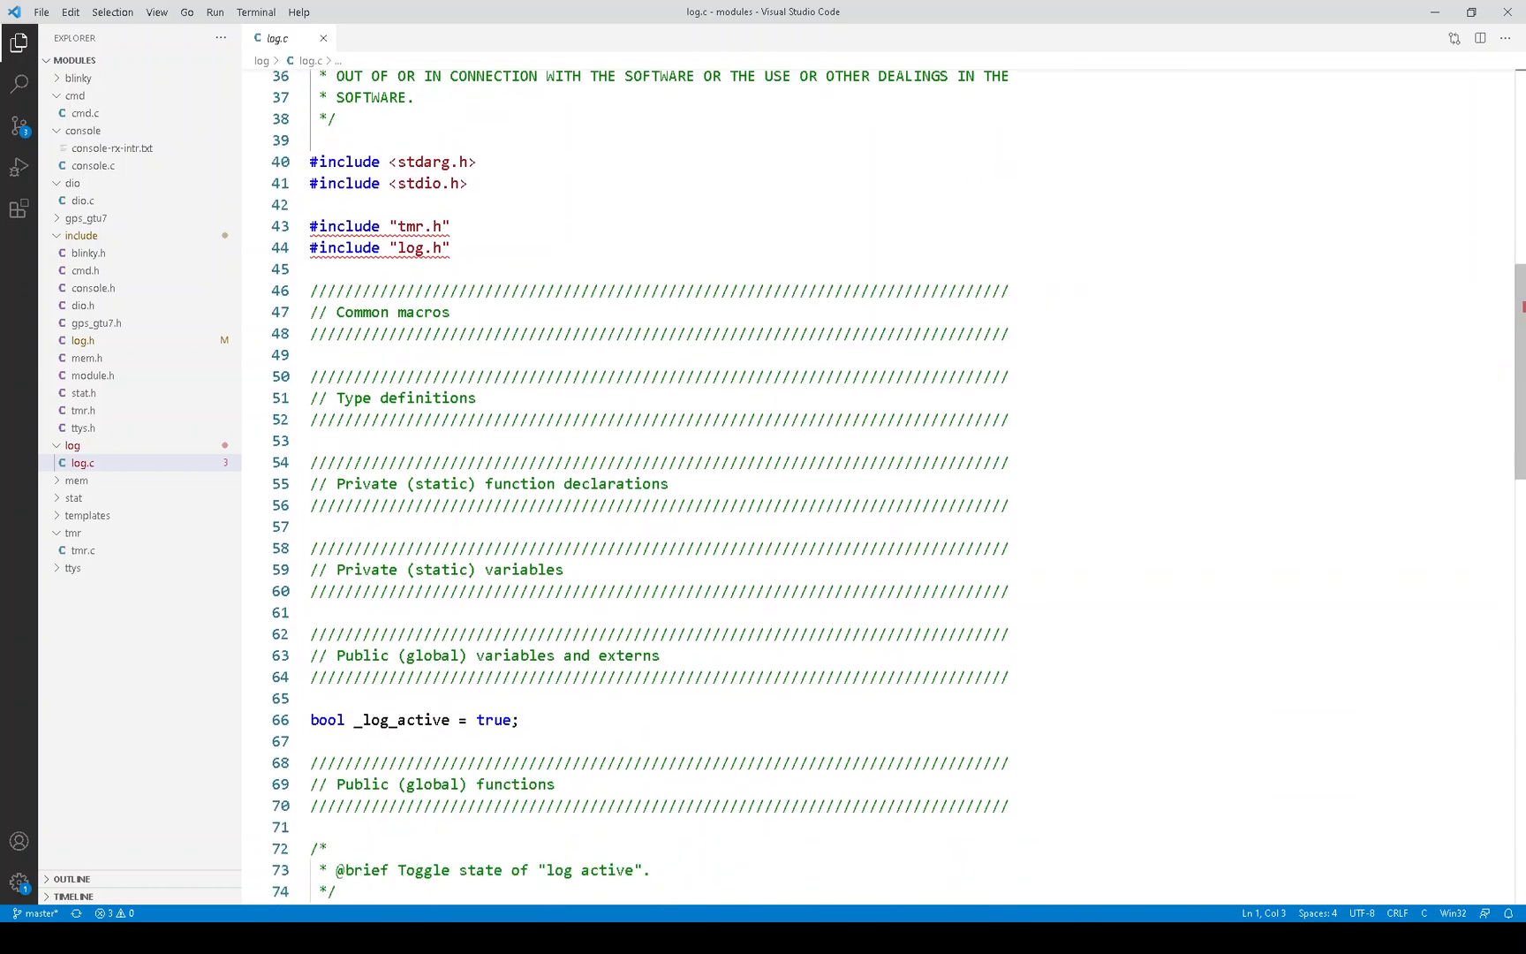
pyautogui.scroll(-3)
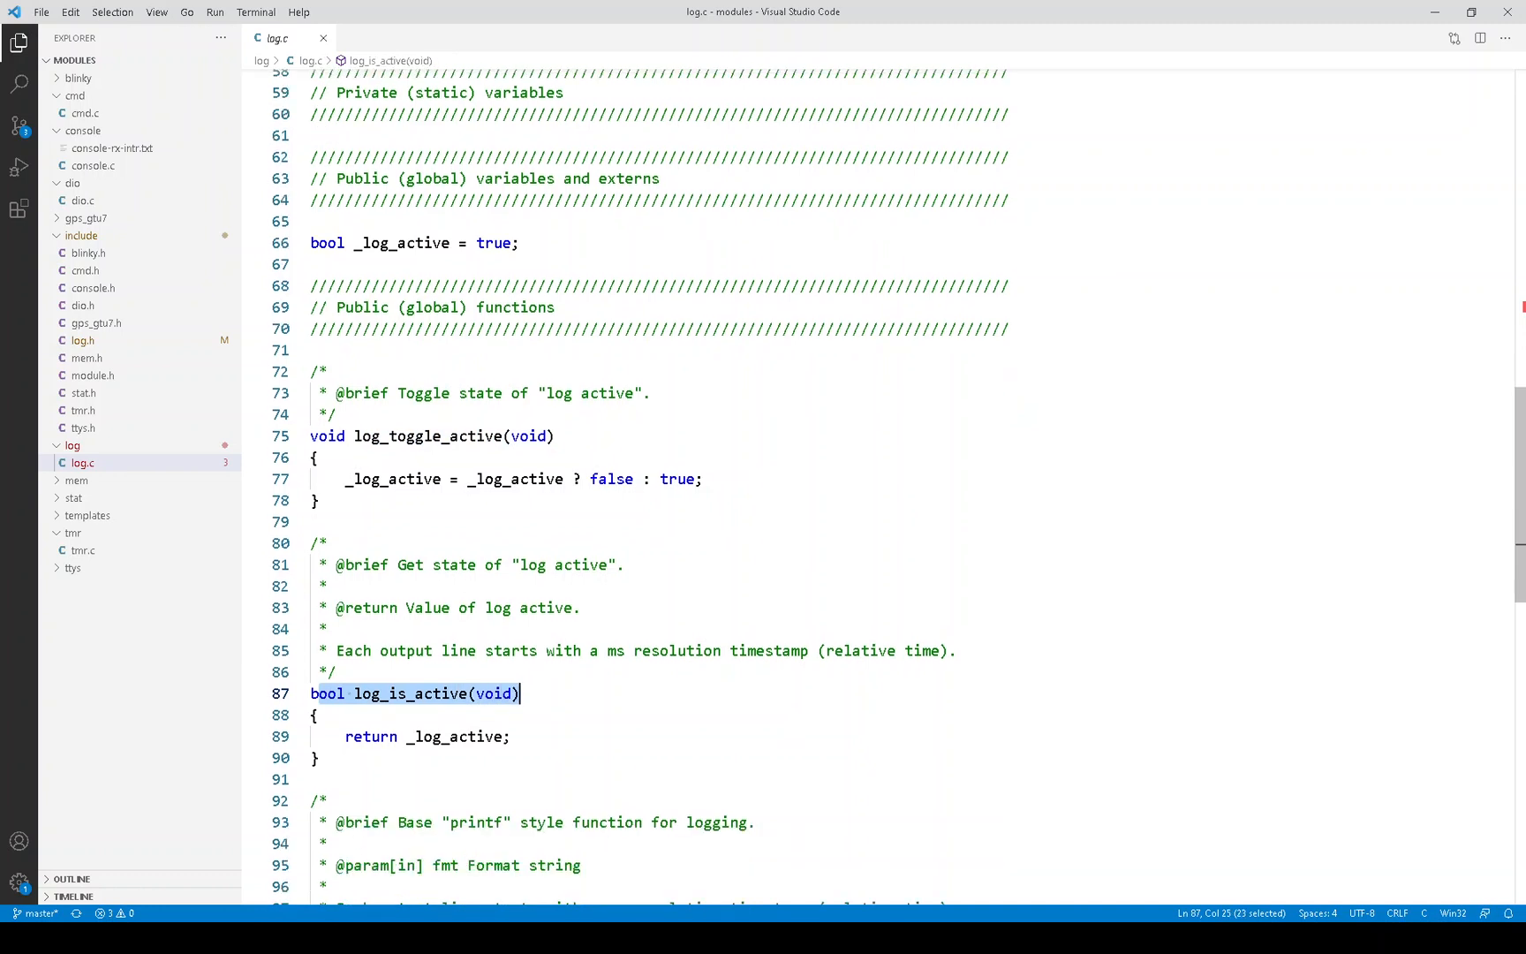
pyautogui.scroll(-3)
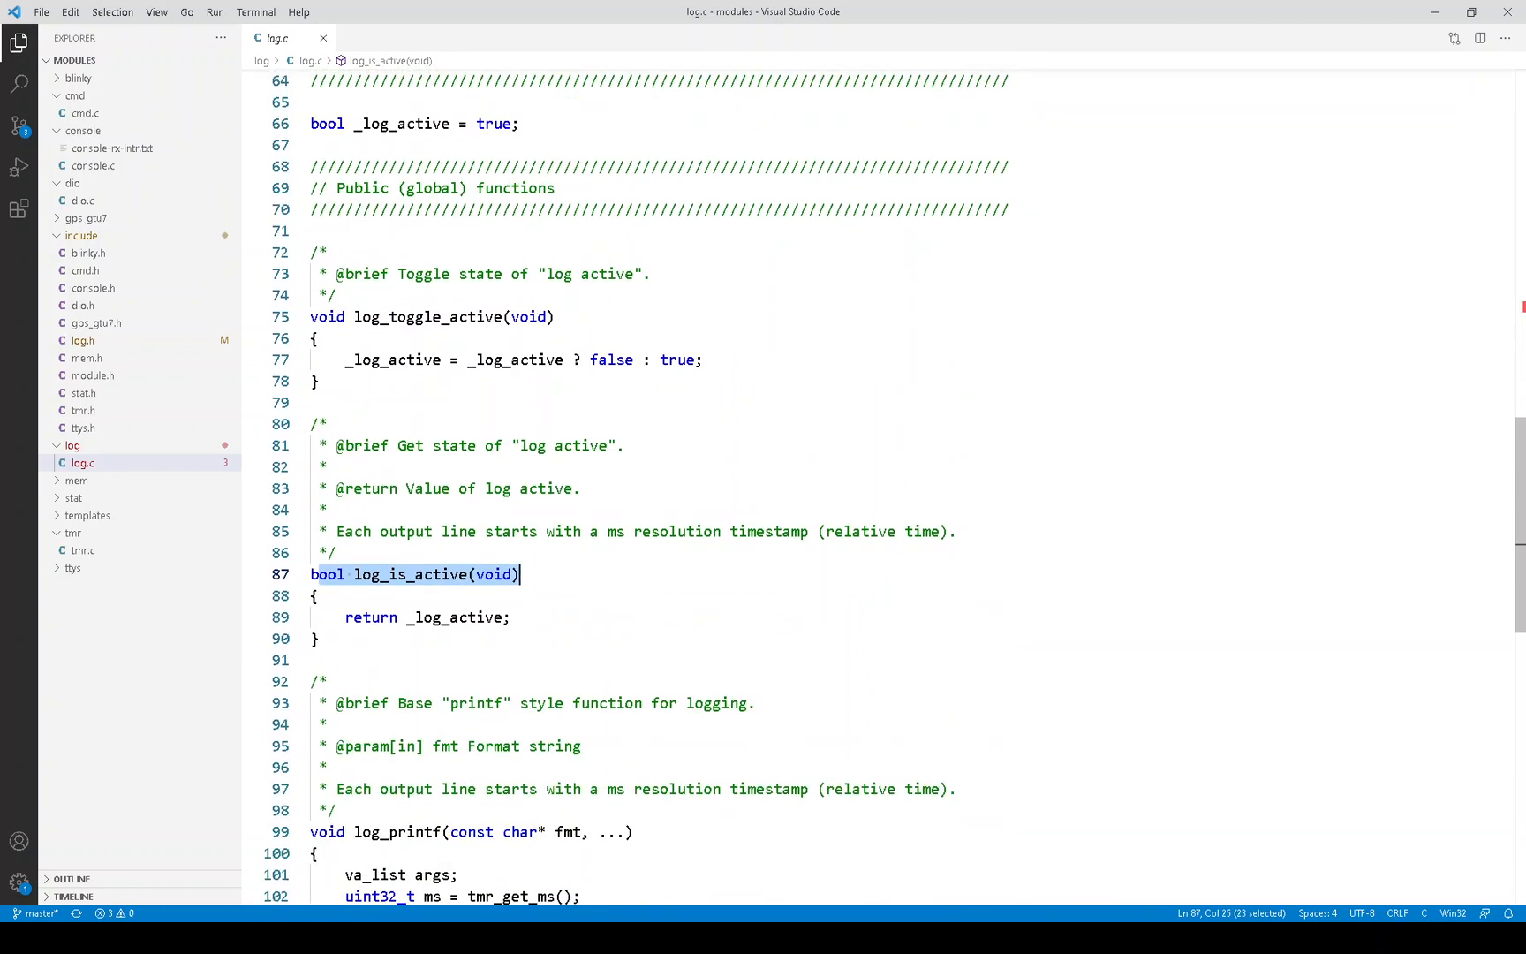
pyautogui.scroll(-3)
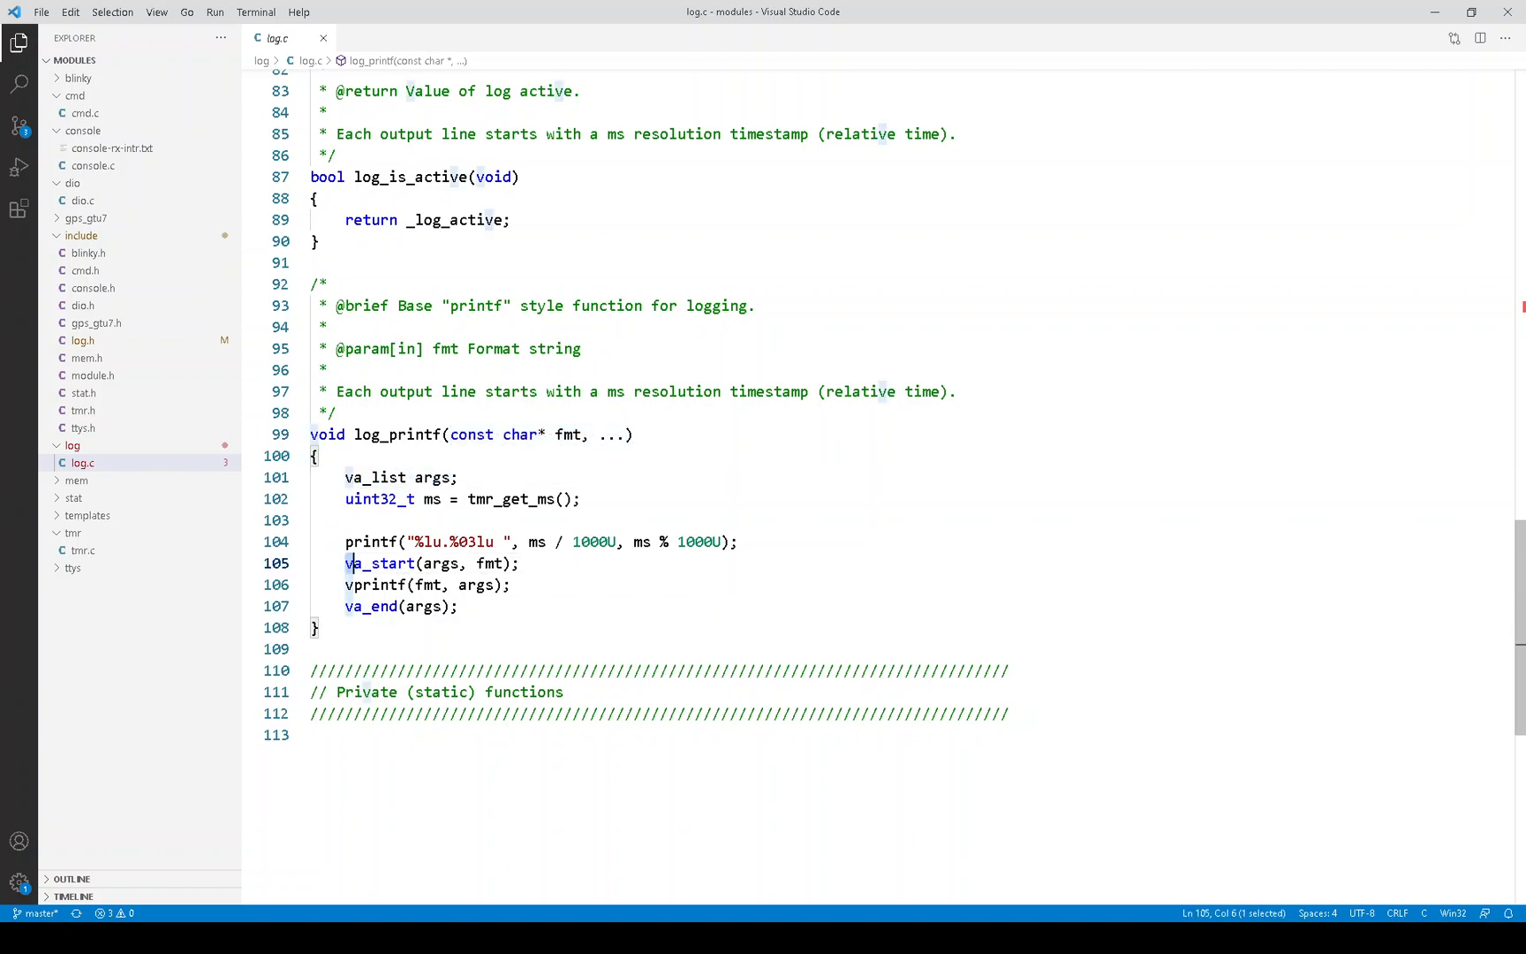
pyautogui.doubleClick(380, 563)
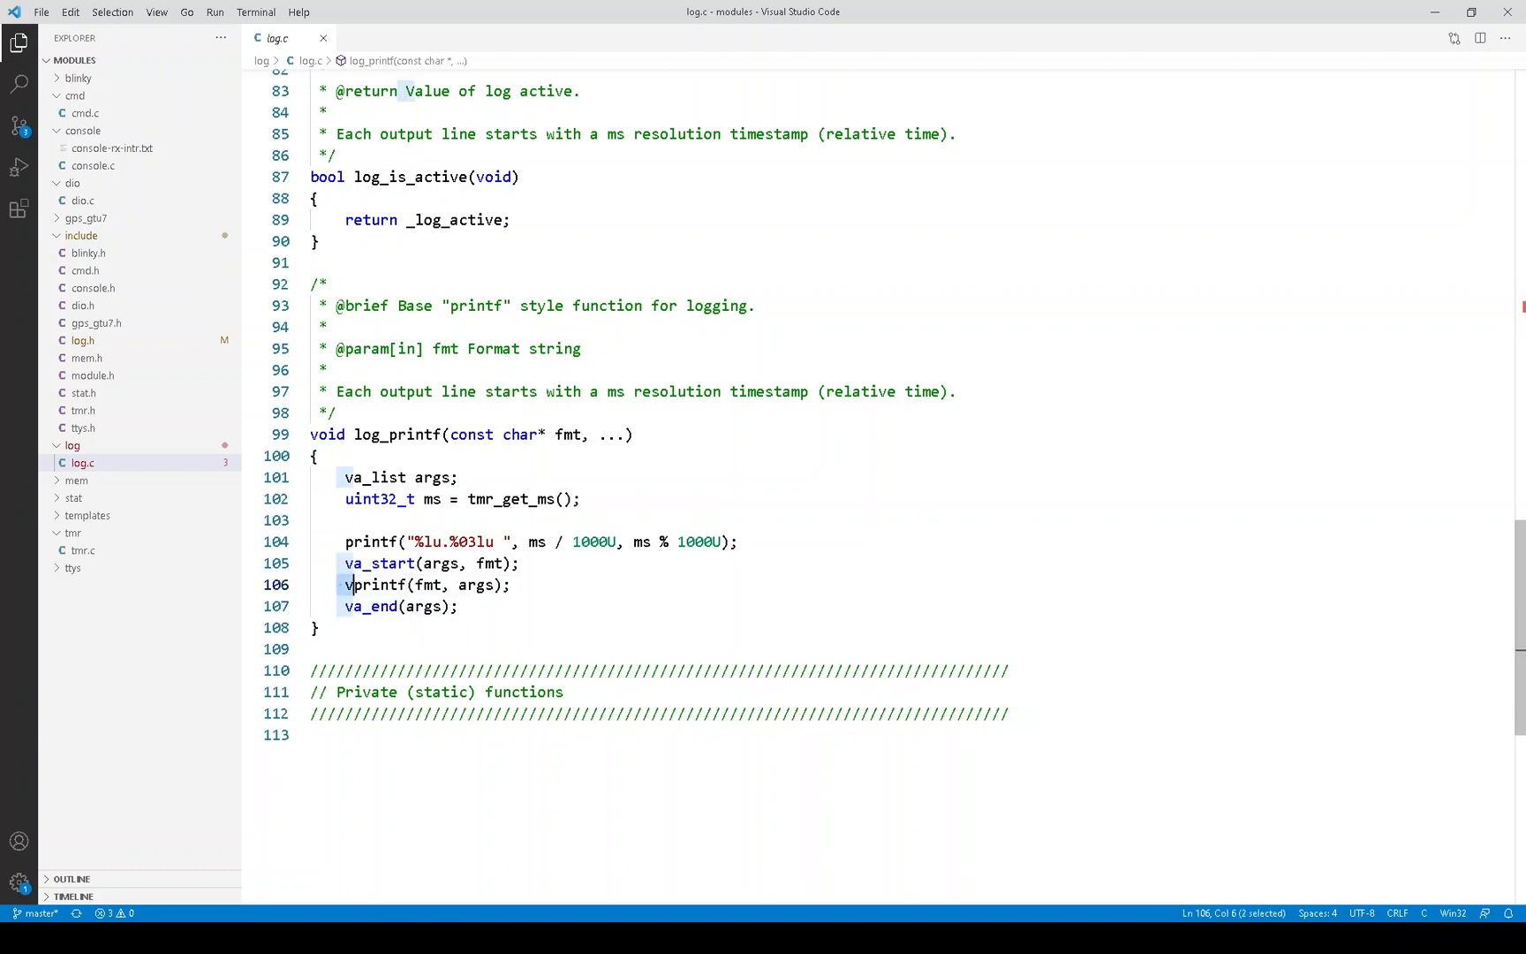
pyautogui.doubleClick(373, 585)
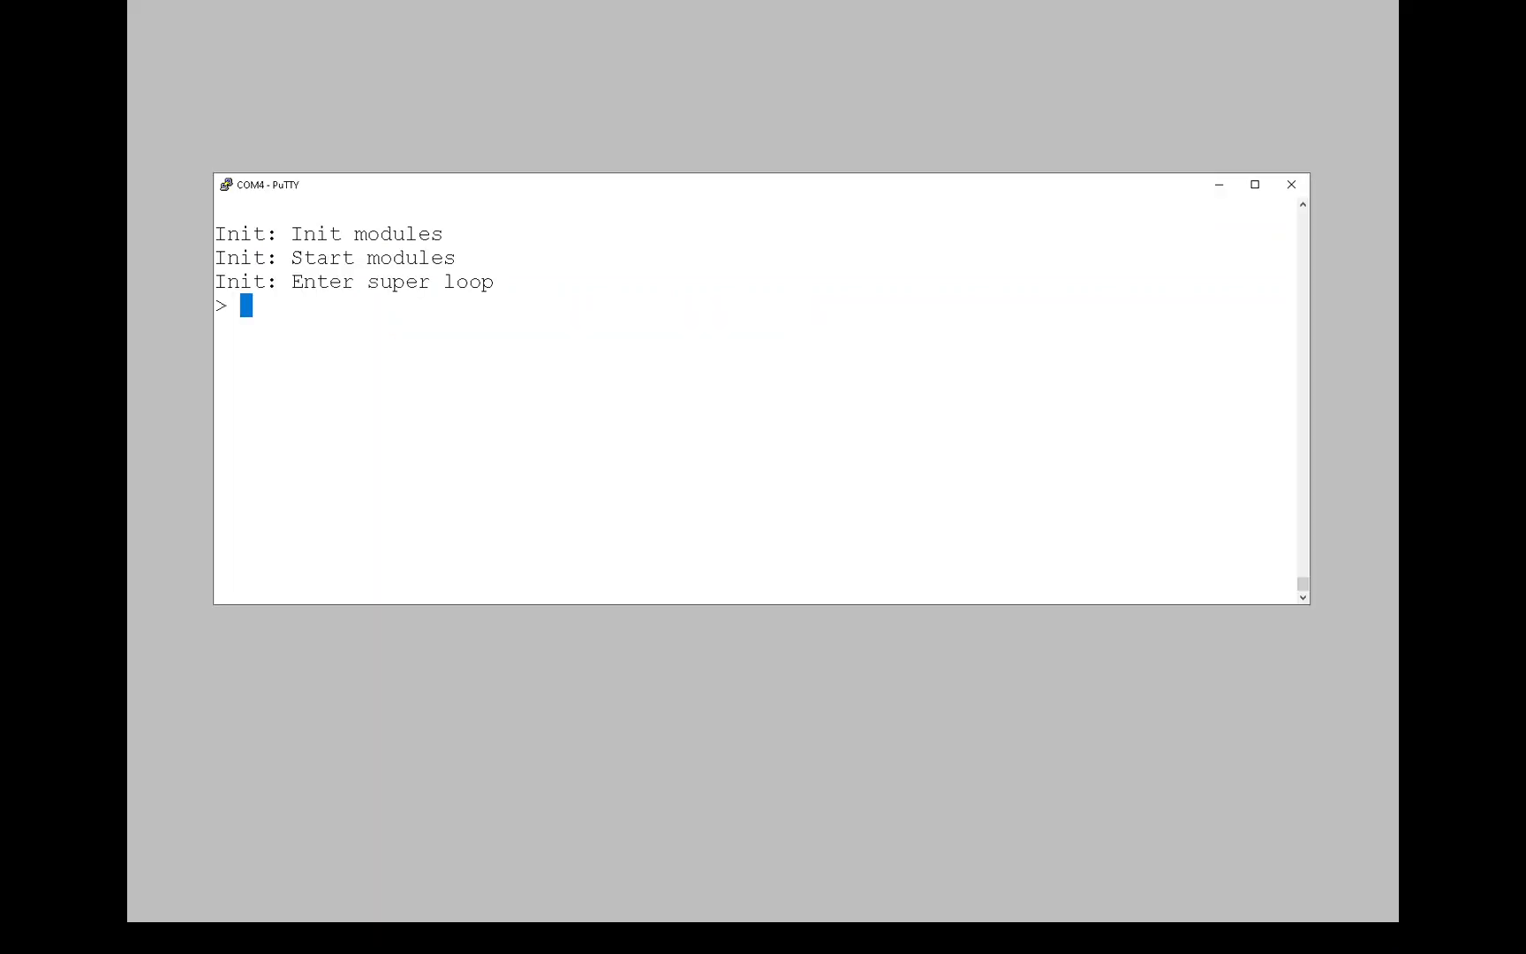
# Query the tmr log level, set it to debug, and list every module's log level.
pyautogui.write('tmr log')
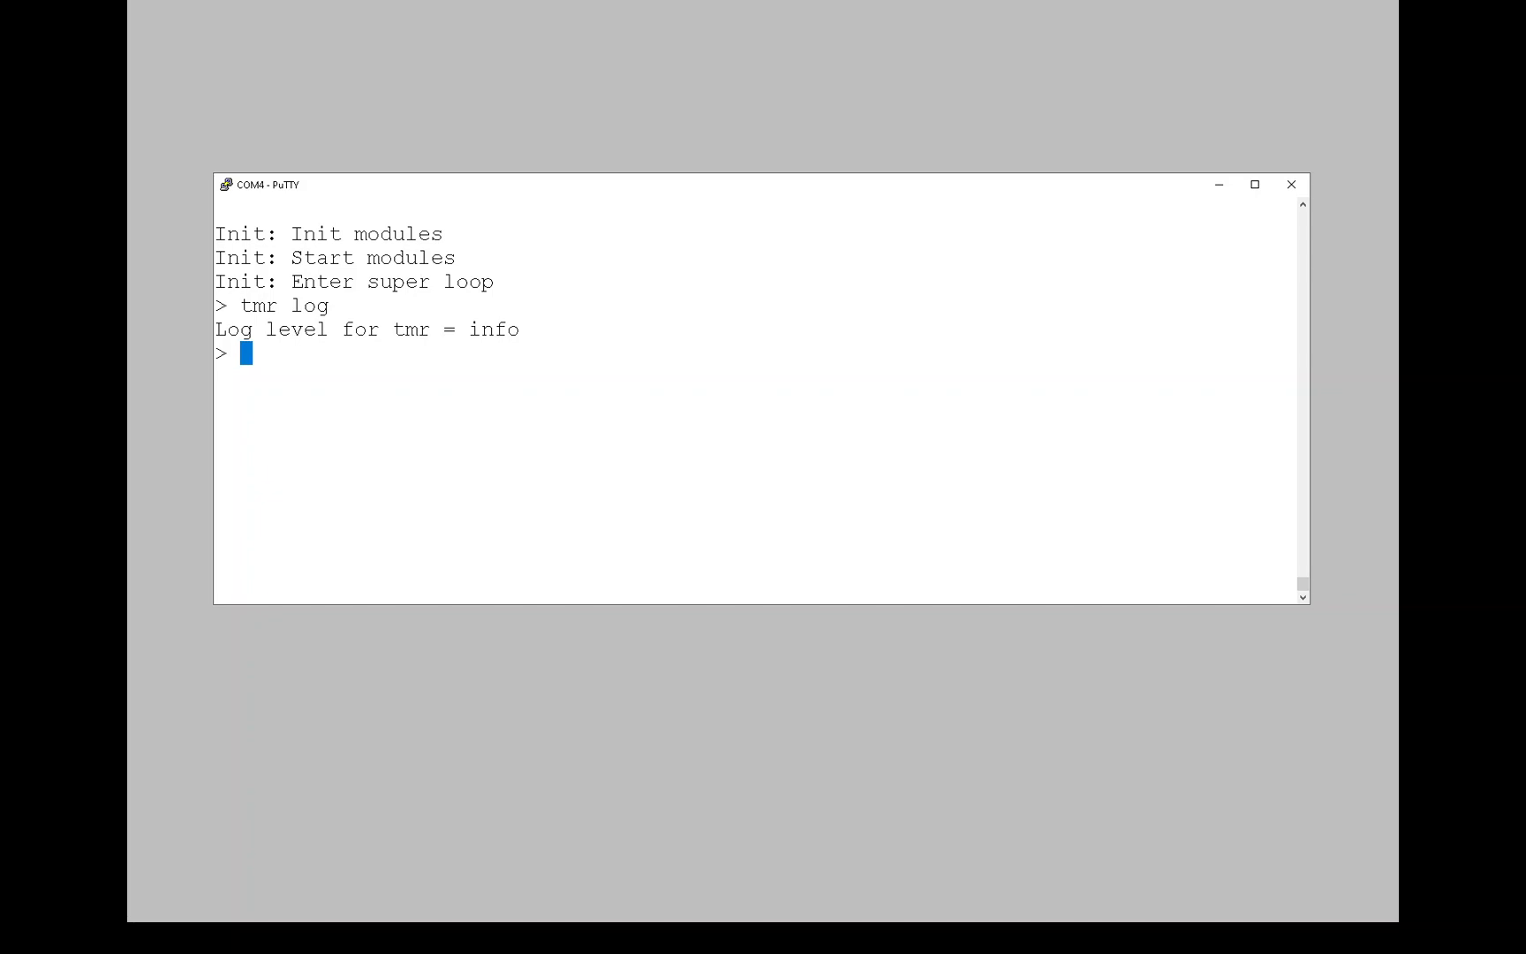
pyautogui.write('tmr')
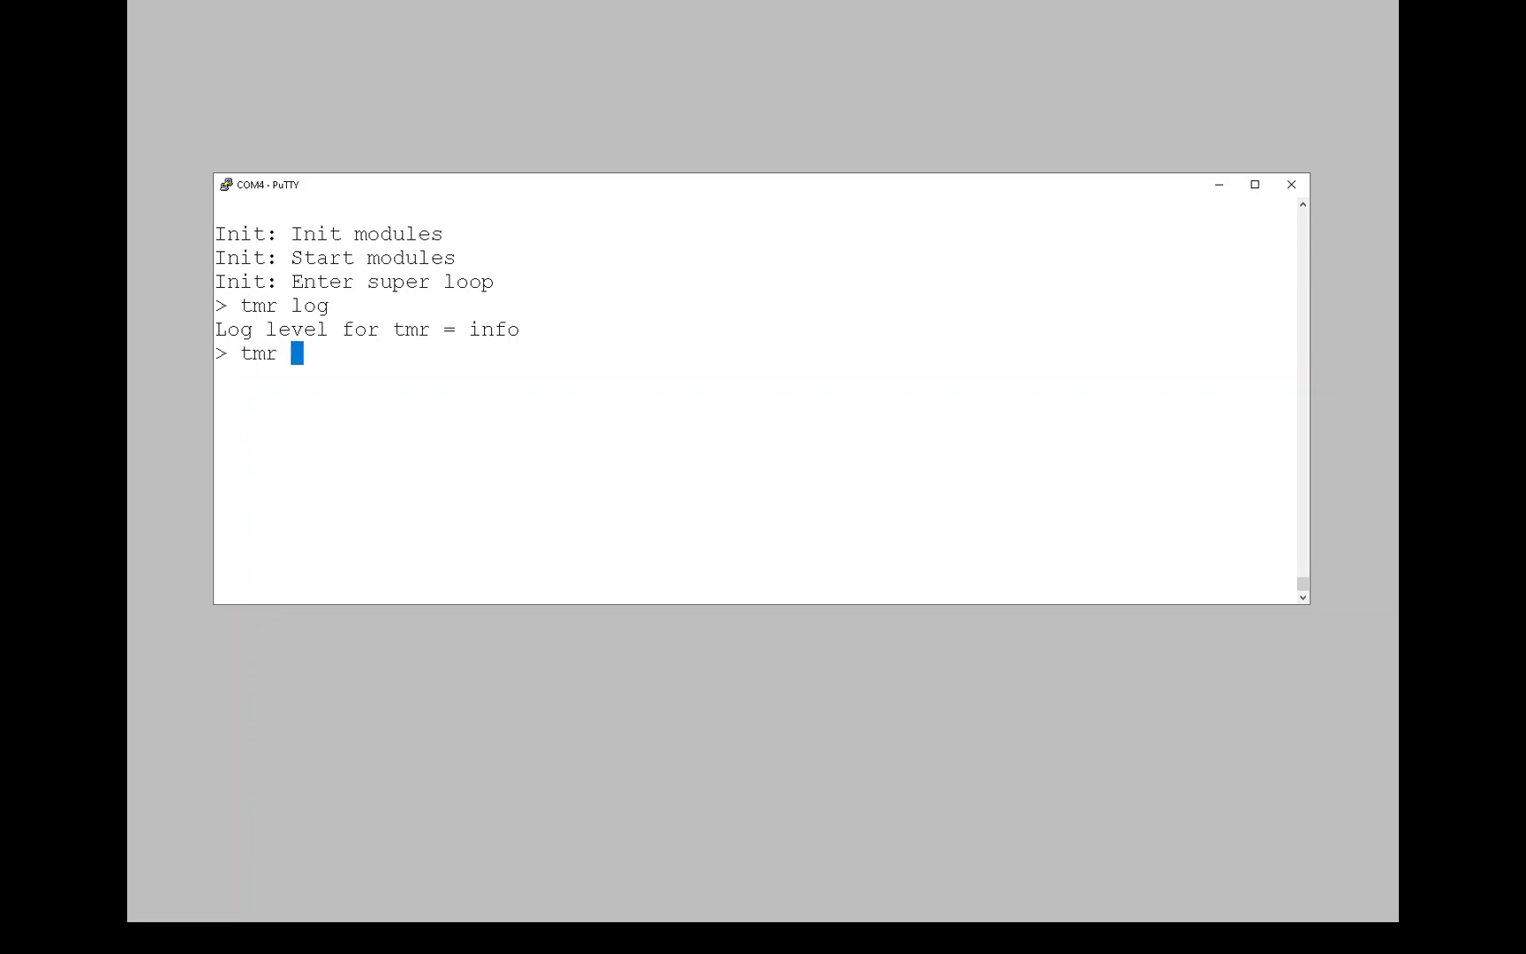
pyautogui.write('log debug')
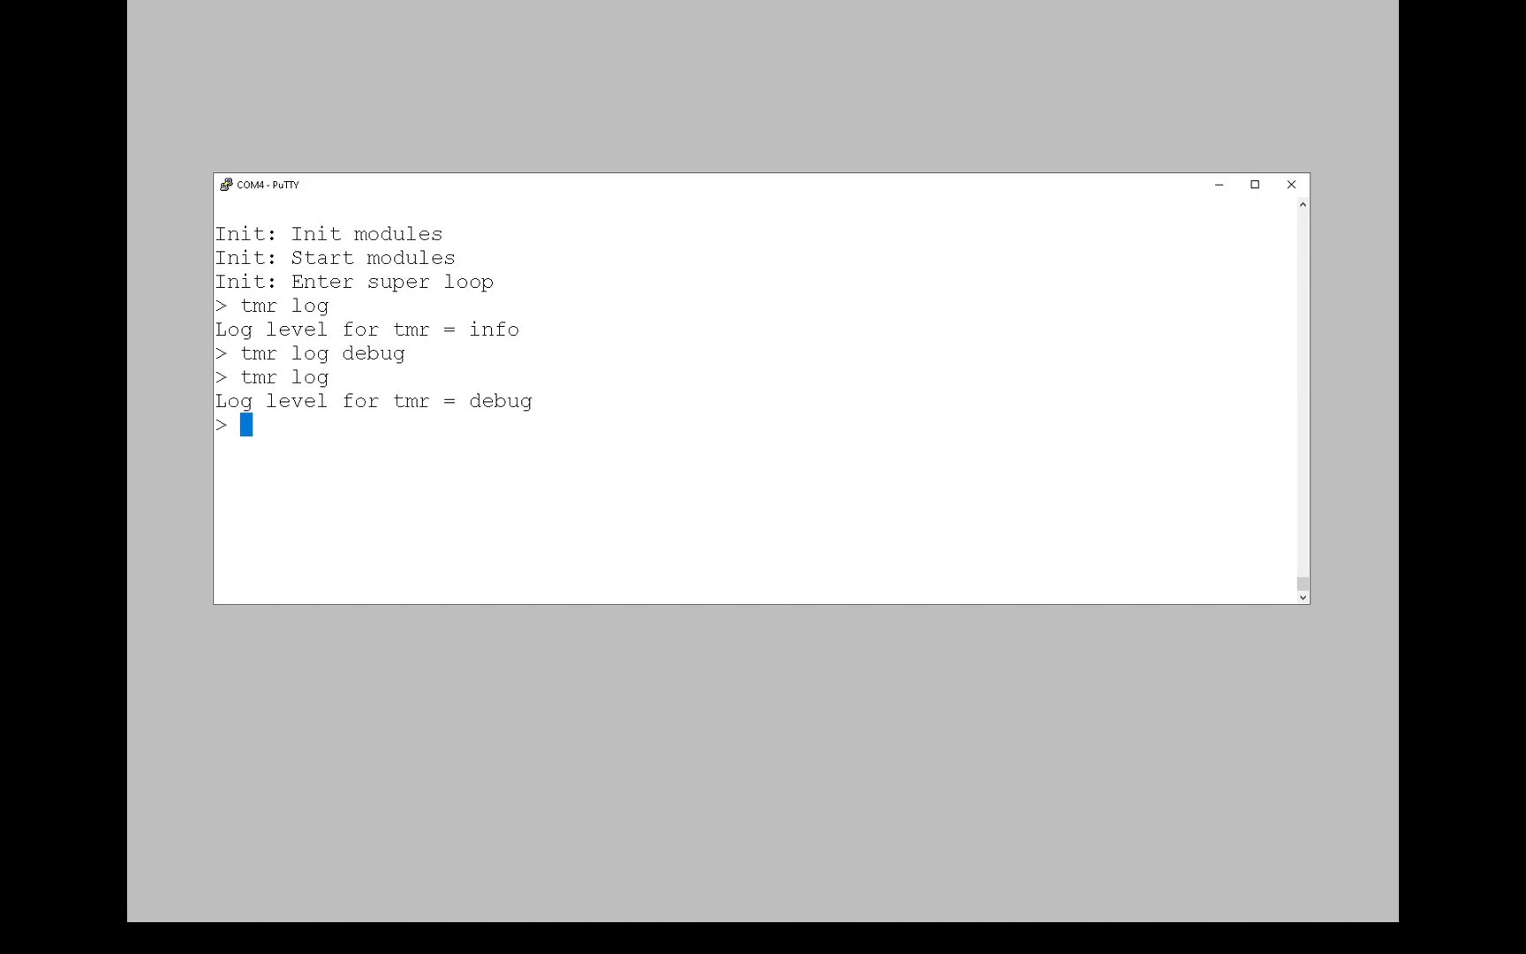
pyautogui.write('* log')
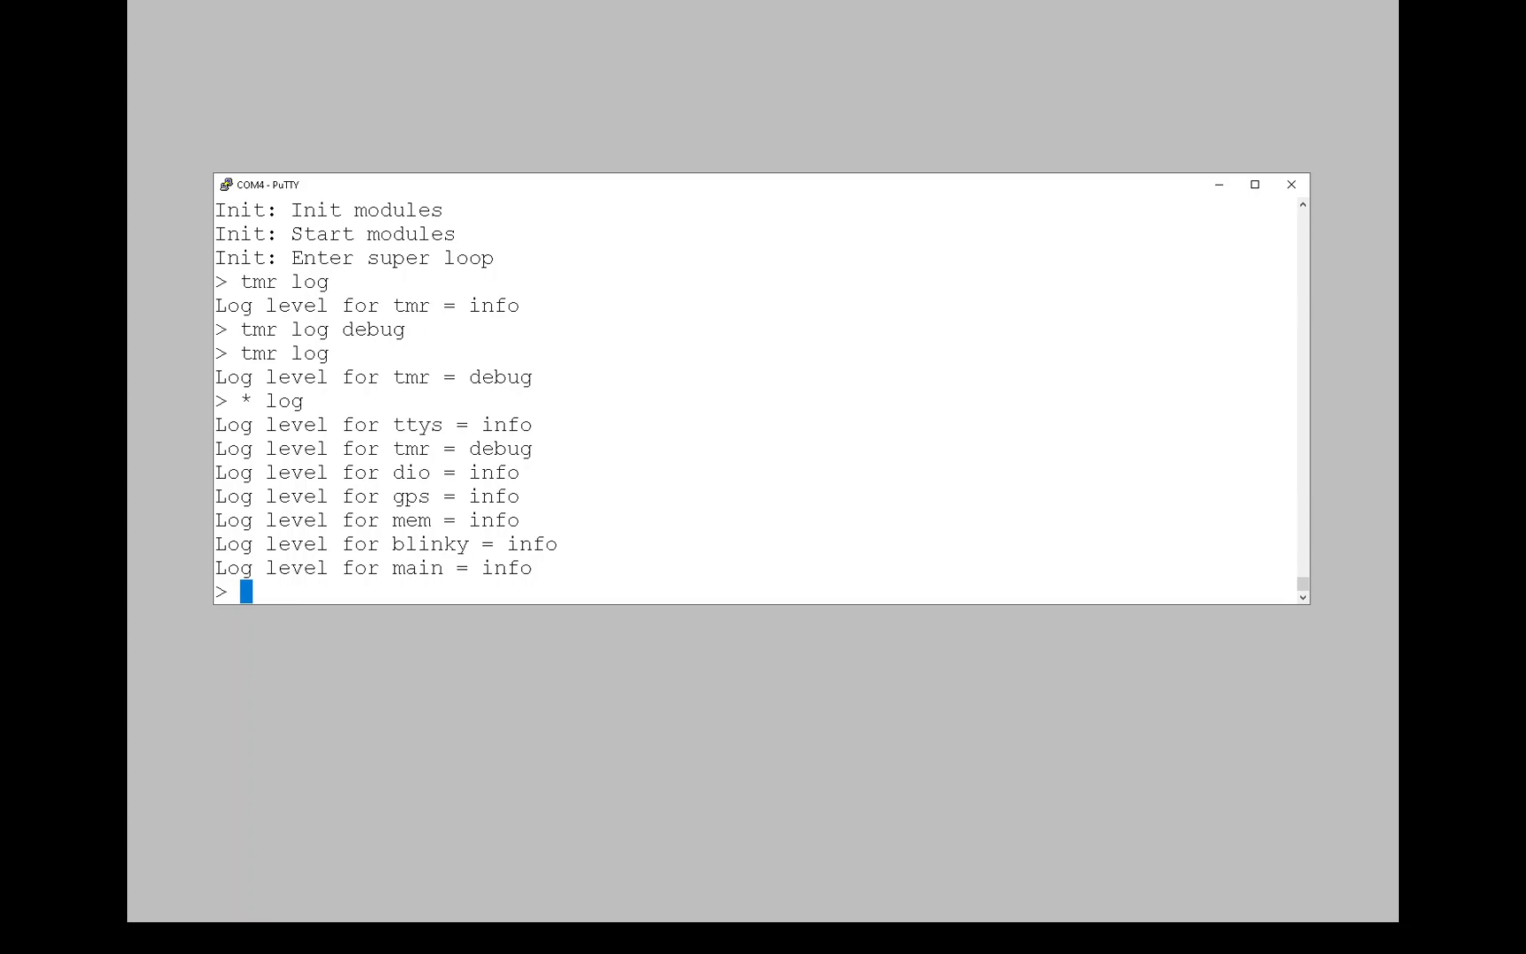
# List all module log levels and switch every module's logging off.
pyautogui.write('*')
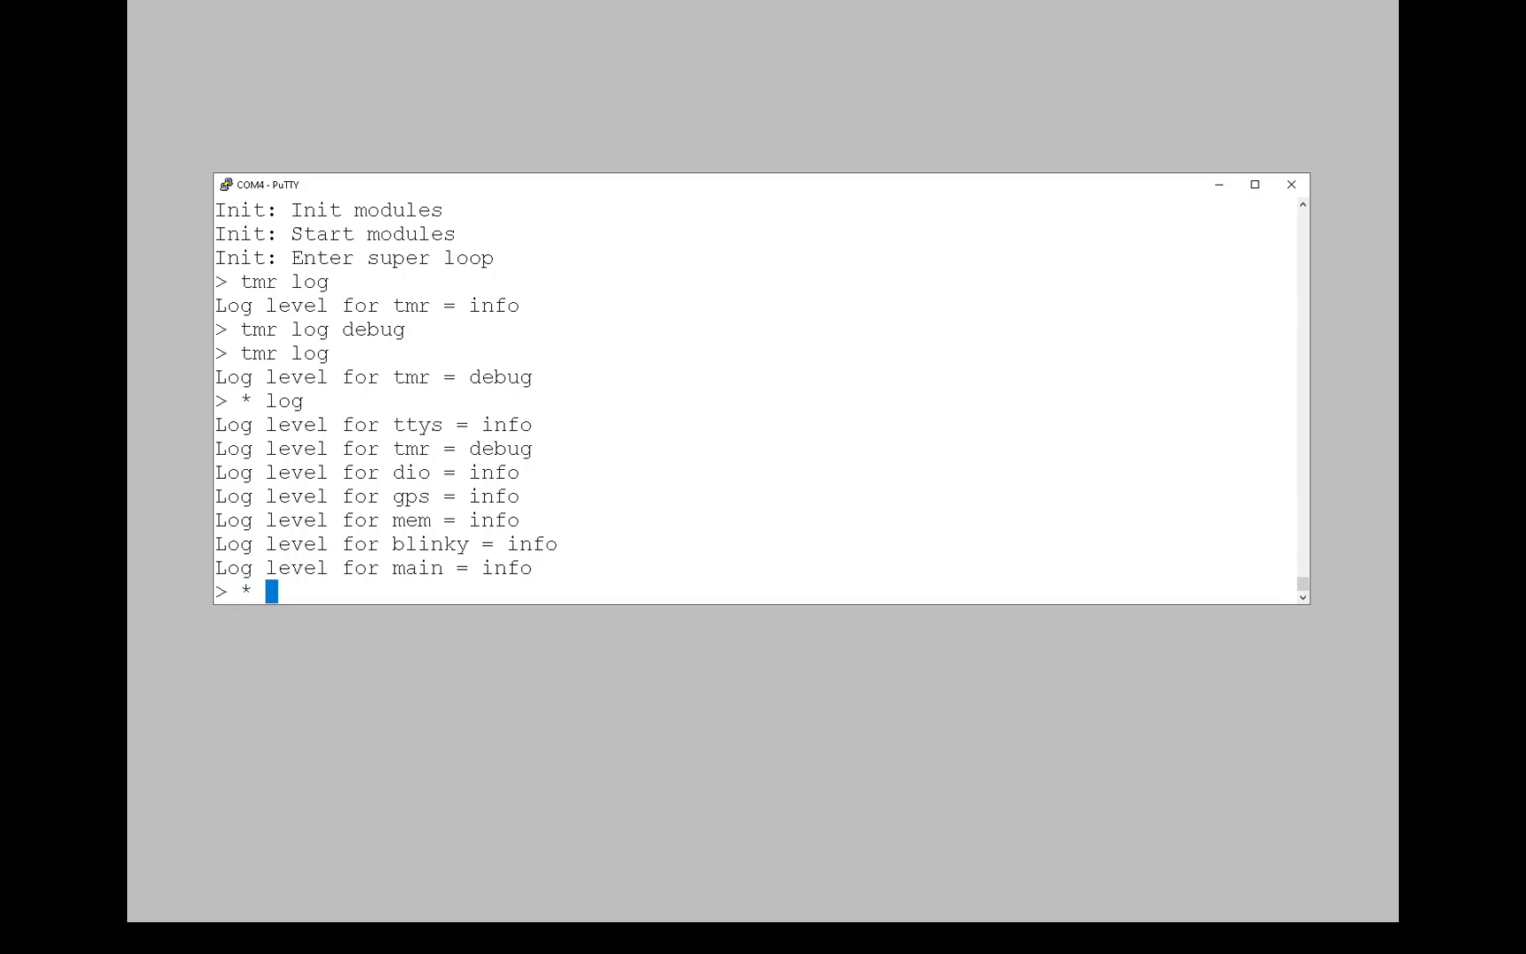
pyautogui.write('log off')
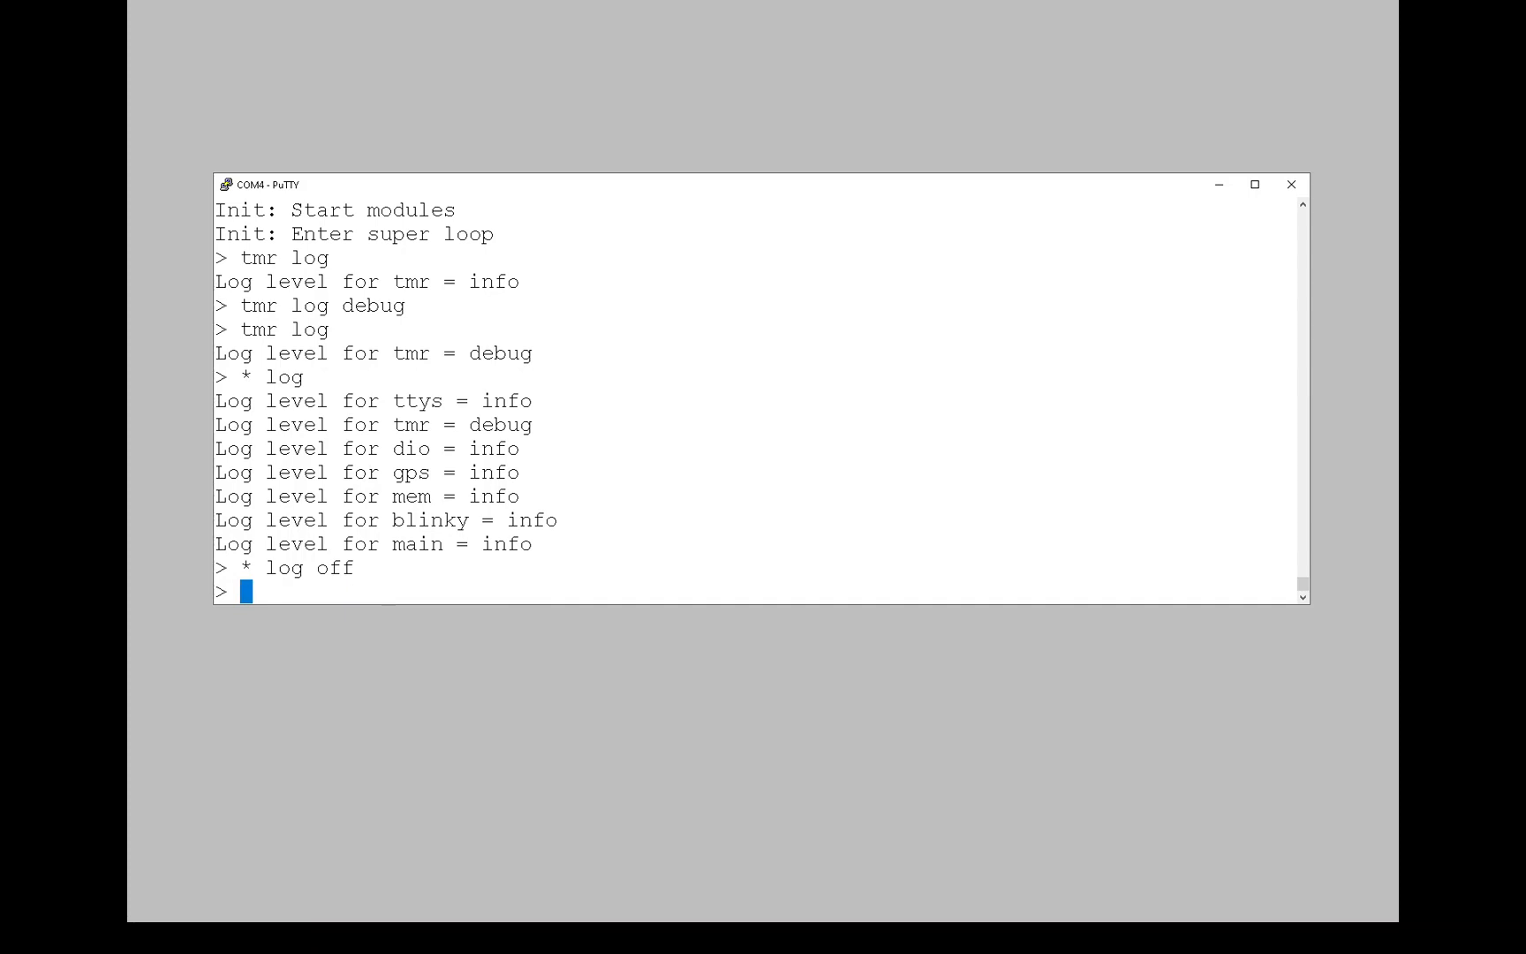
pyautogui.write('* log')
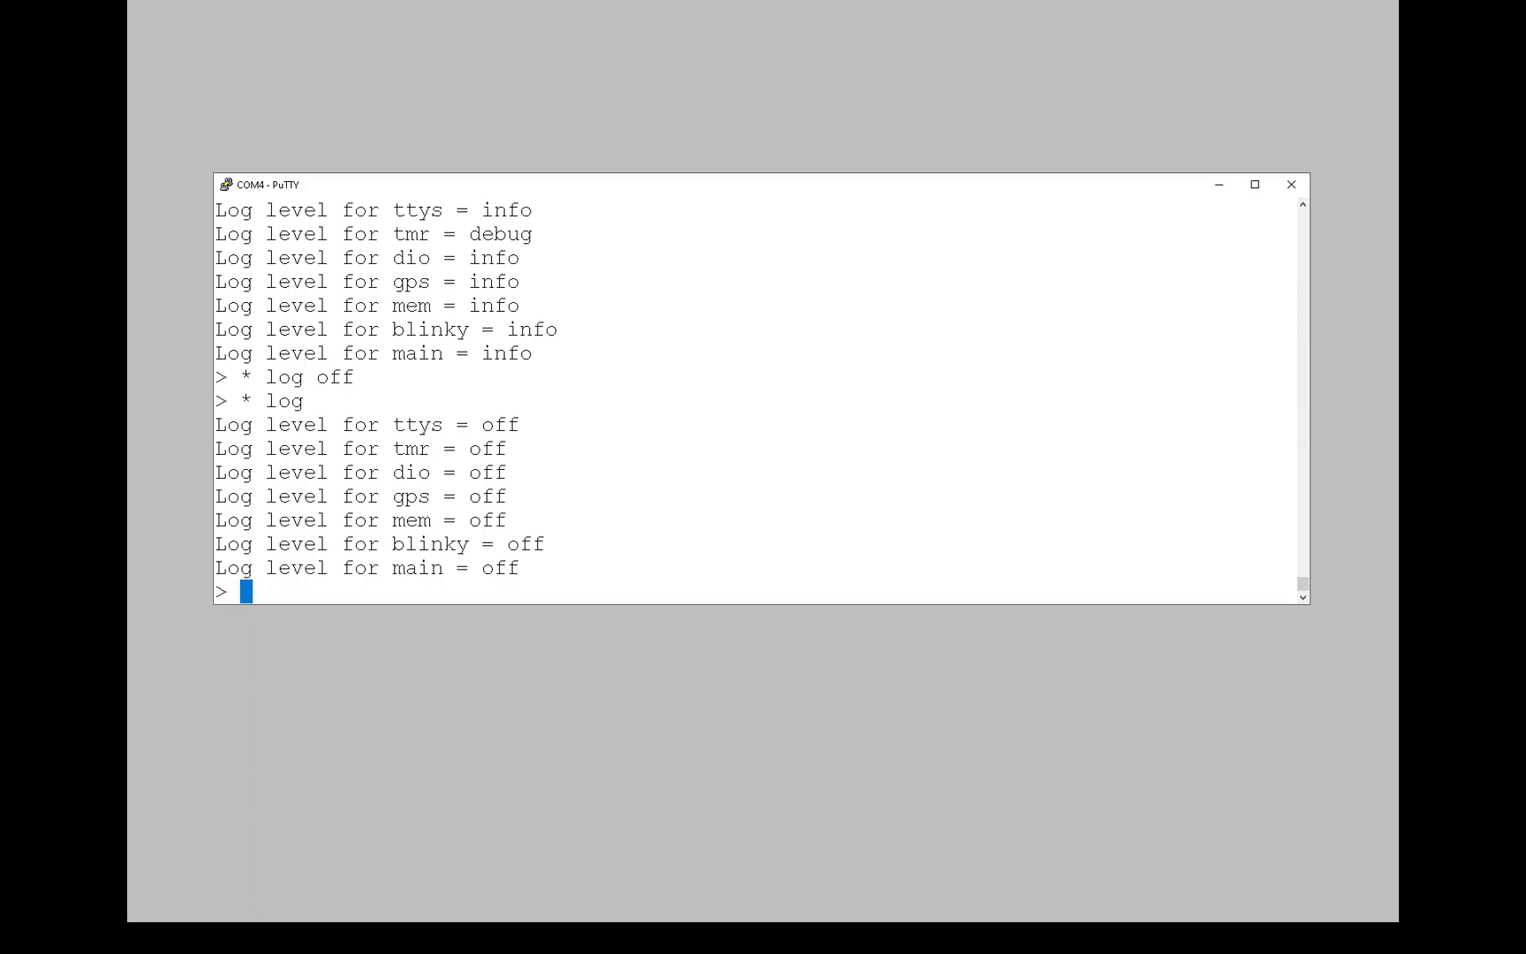
# Enable debug logging for the gps module with 'gps log debug'.
pyautogui.write('gp')
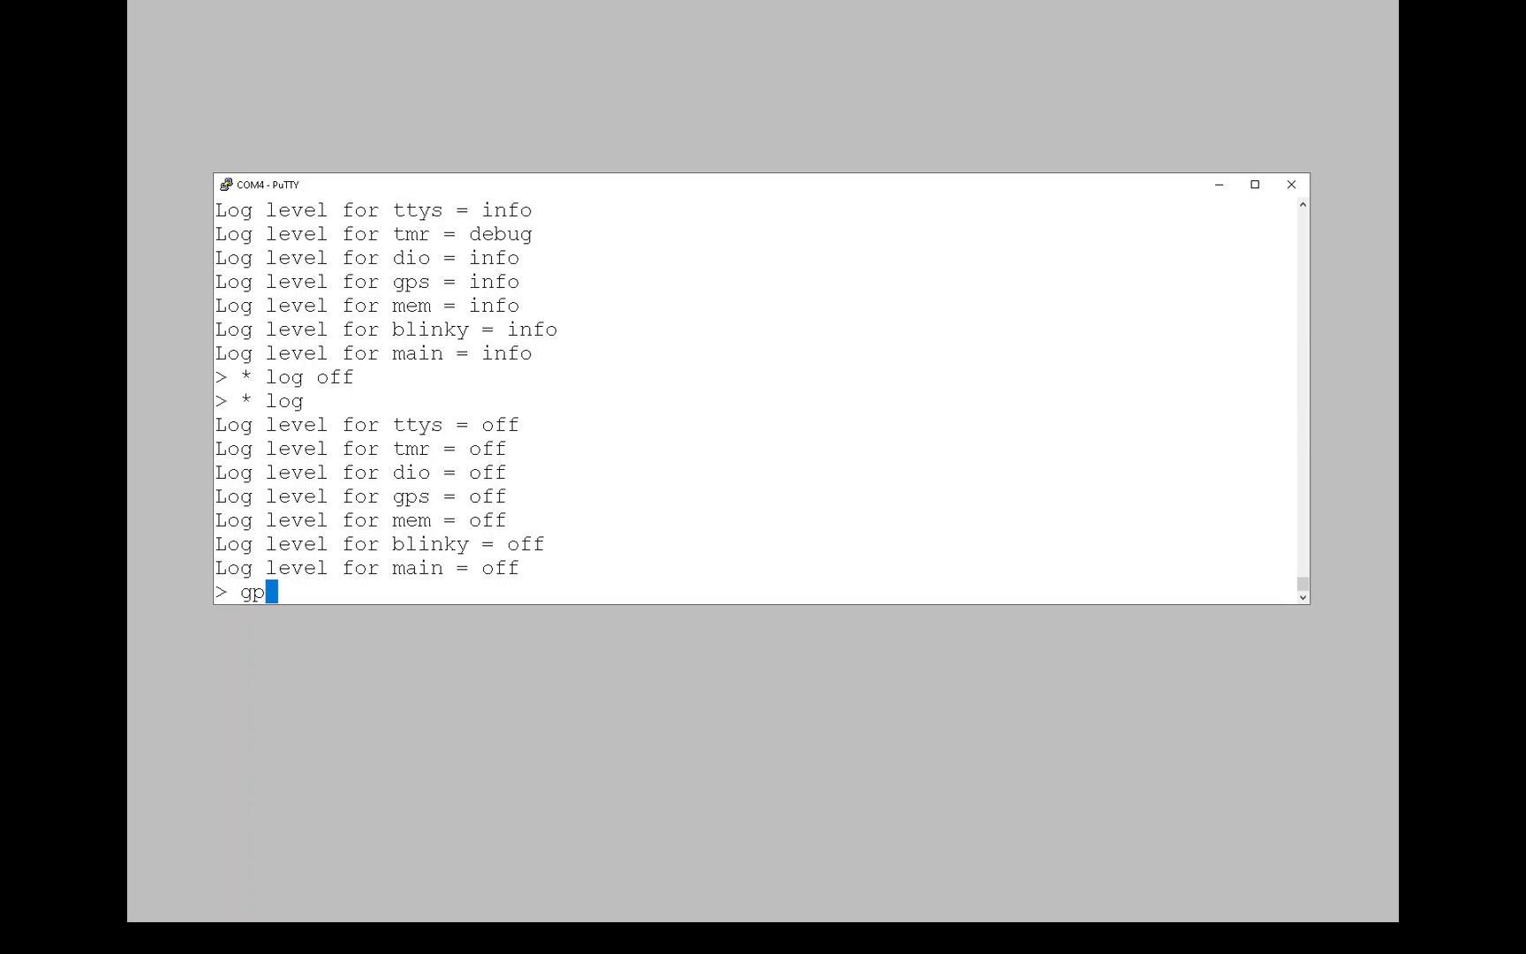
pyautogui.write('s')
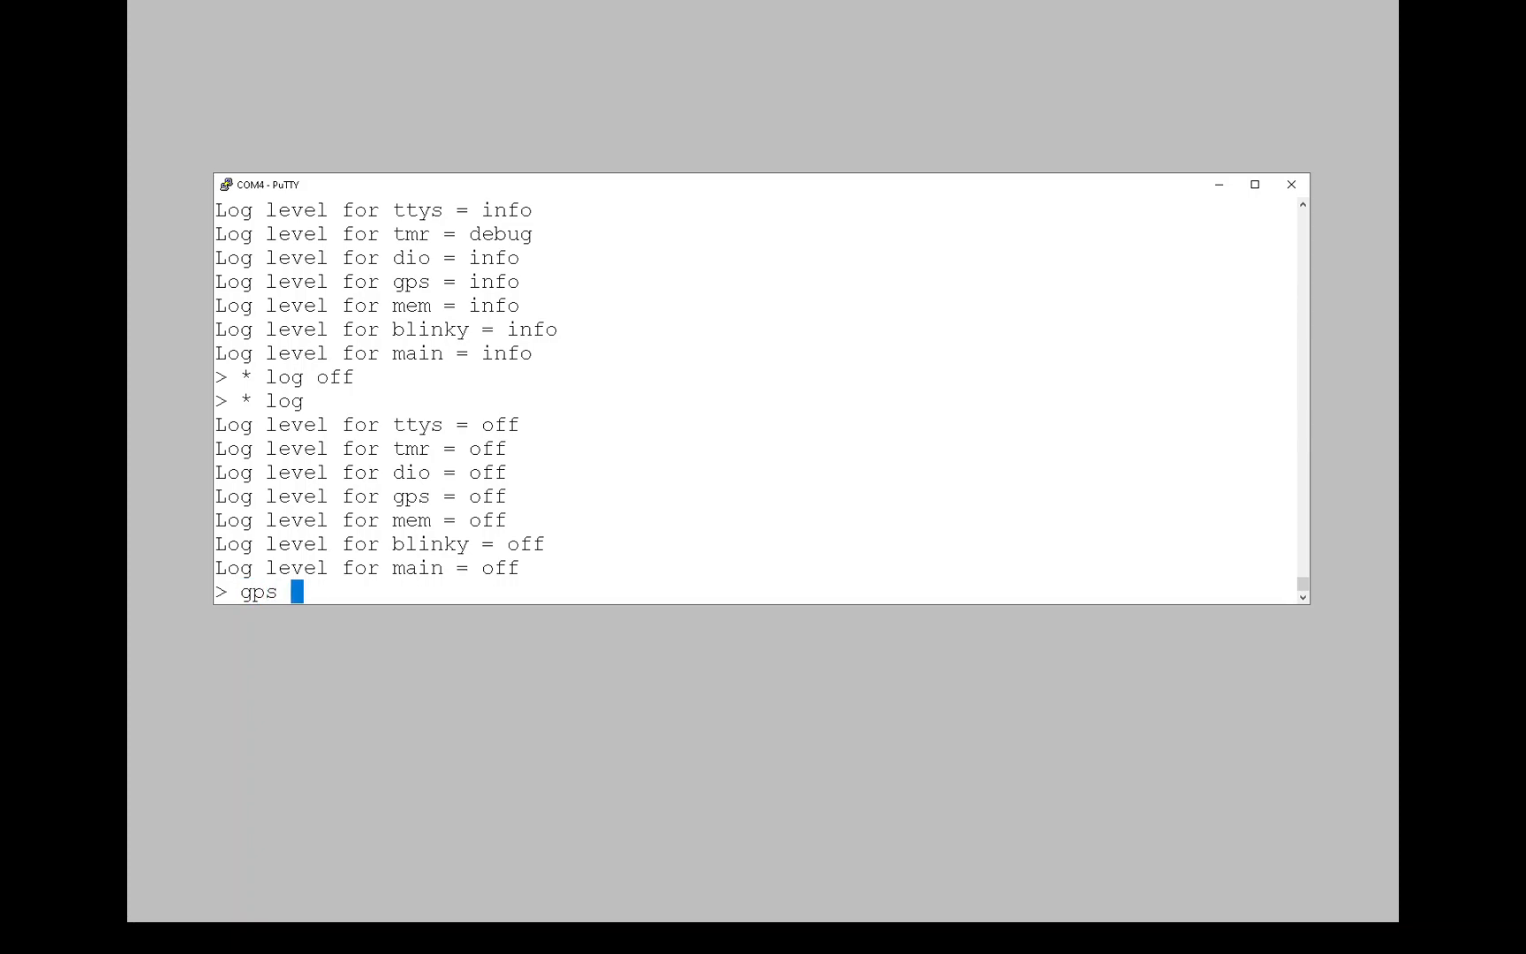
pyautogui.write('log de')
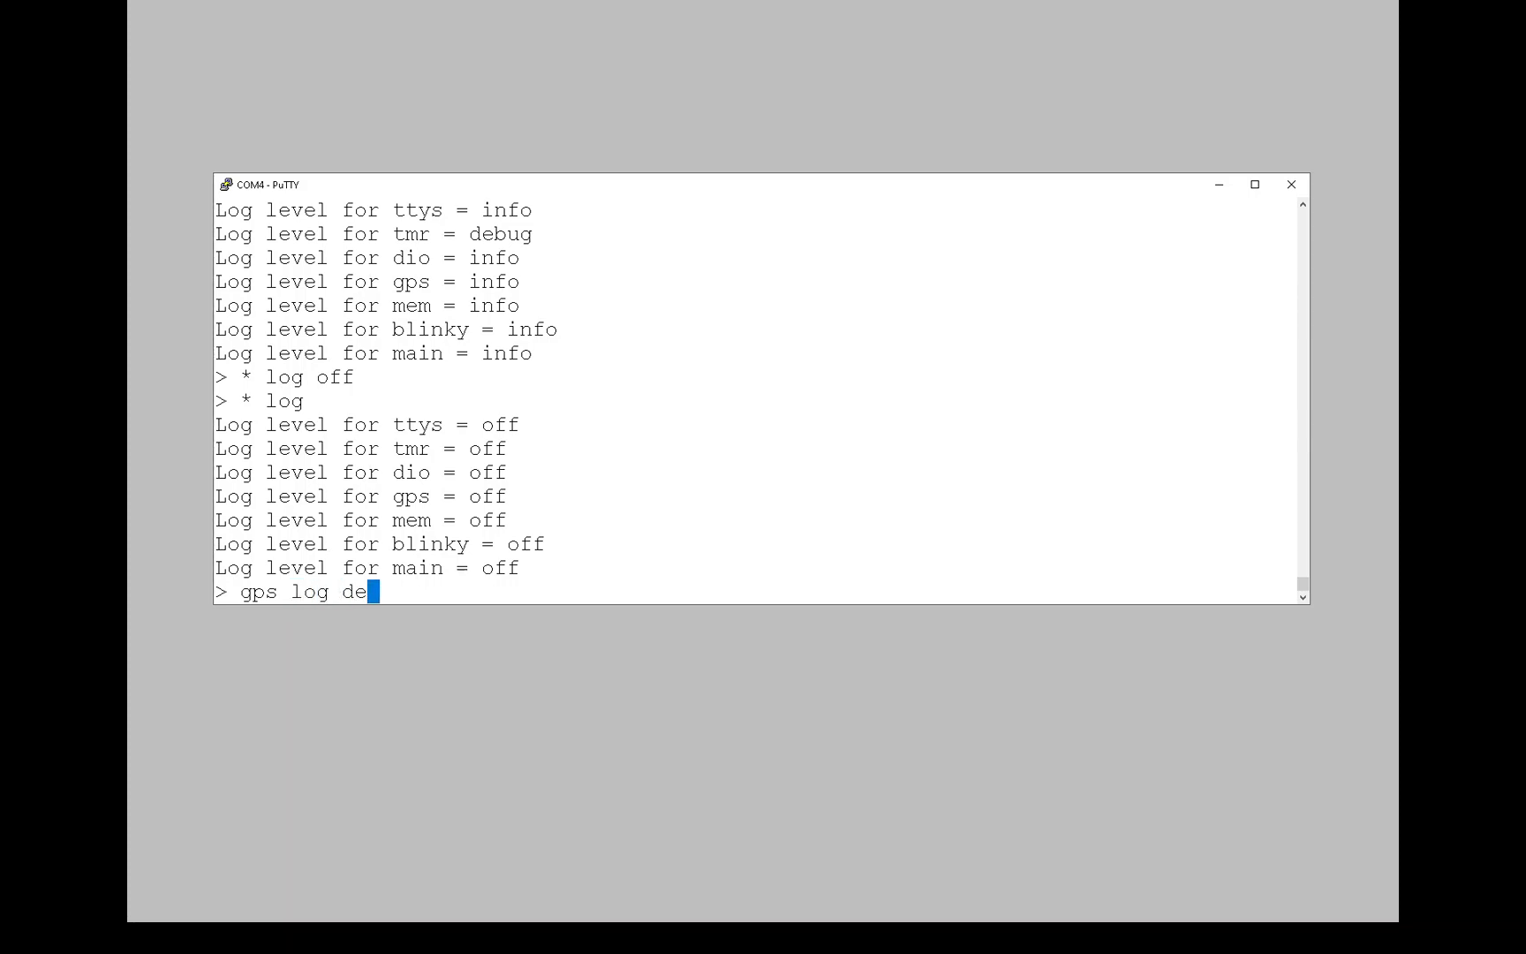
pyautogui.press('Return')
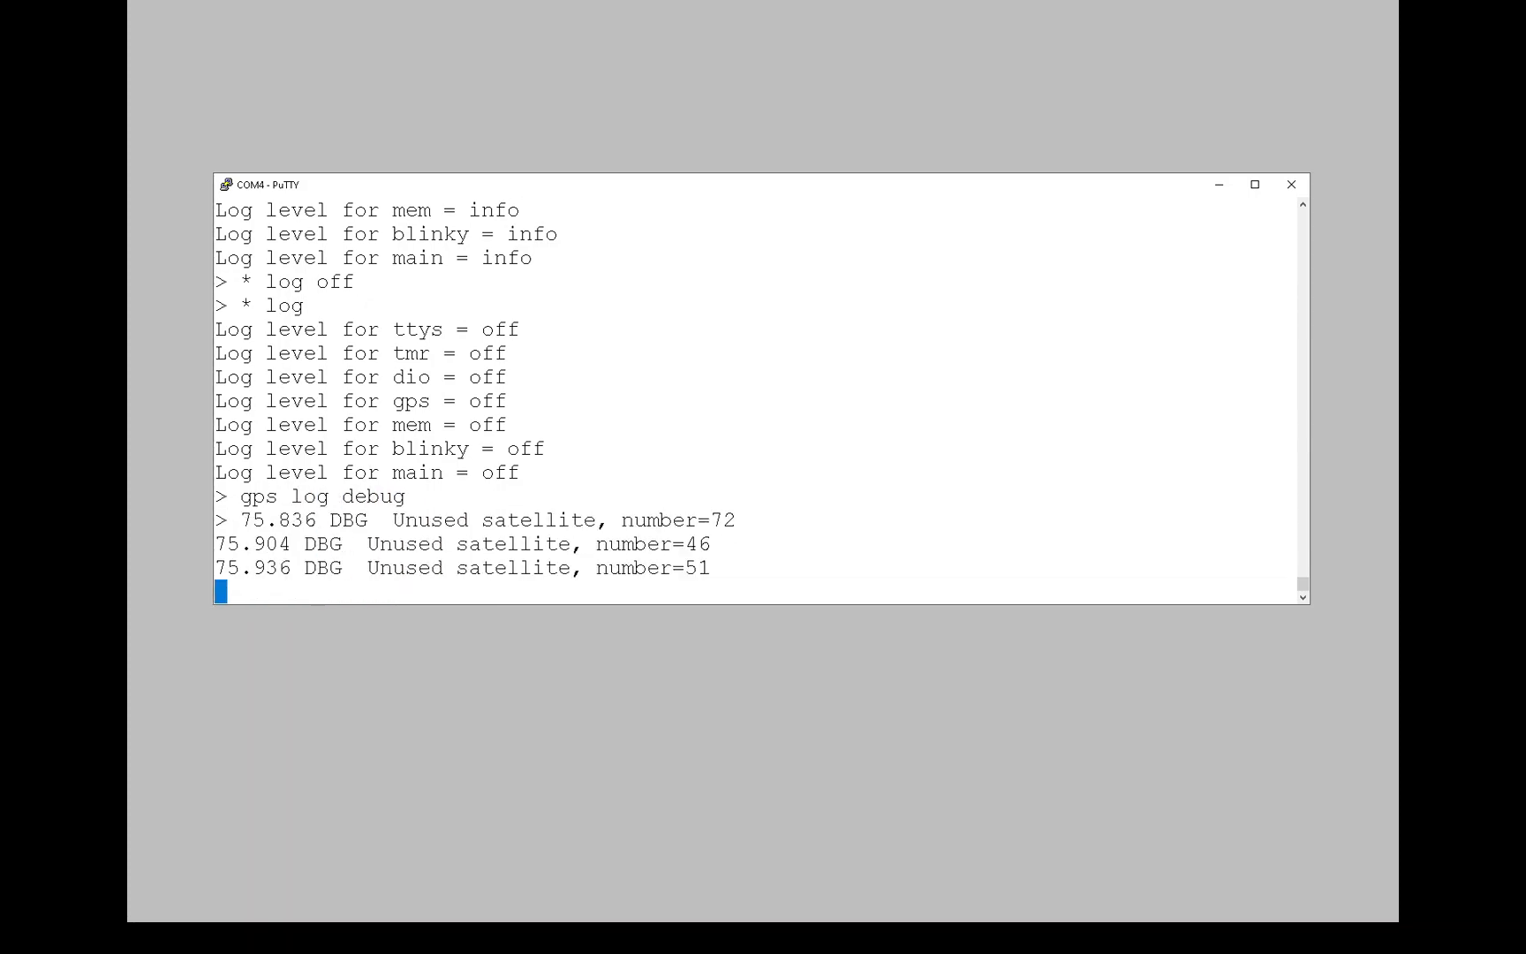